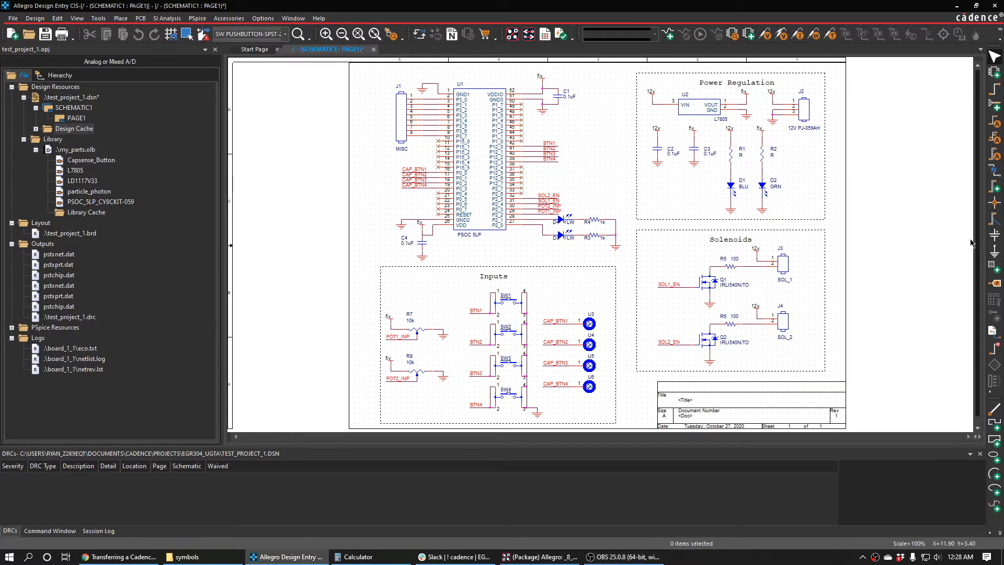
mouse_move(582, 132)
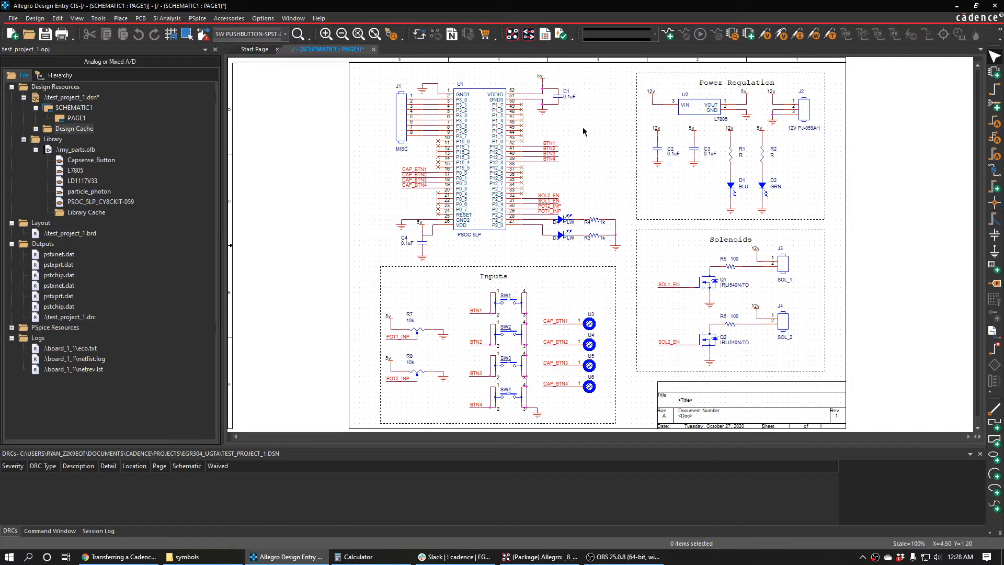
mouse_move(429, 93)
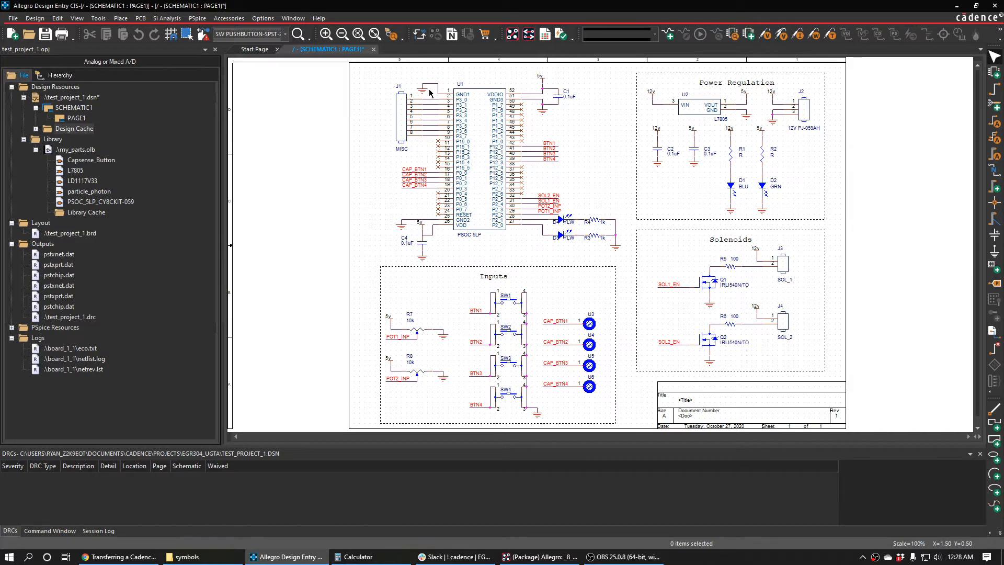
mouse_move(466, 137)
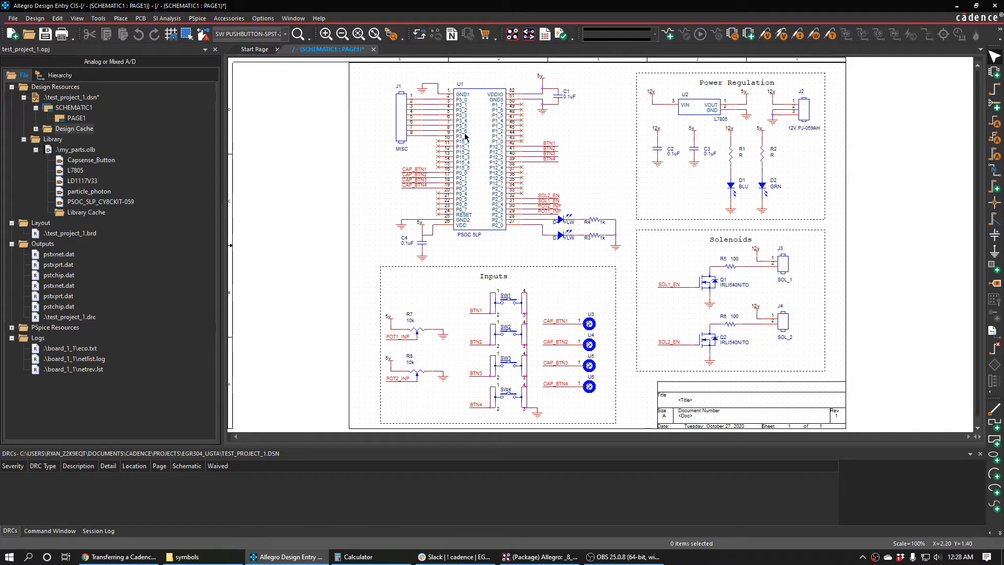
mouse_move(589, 515)
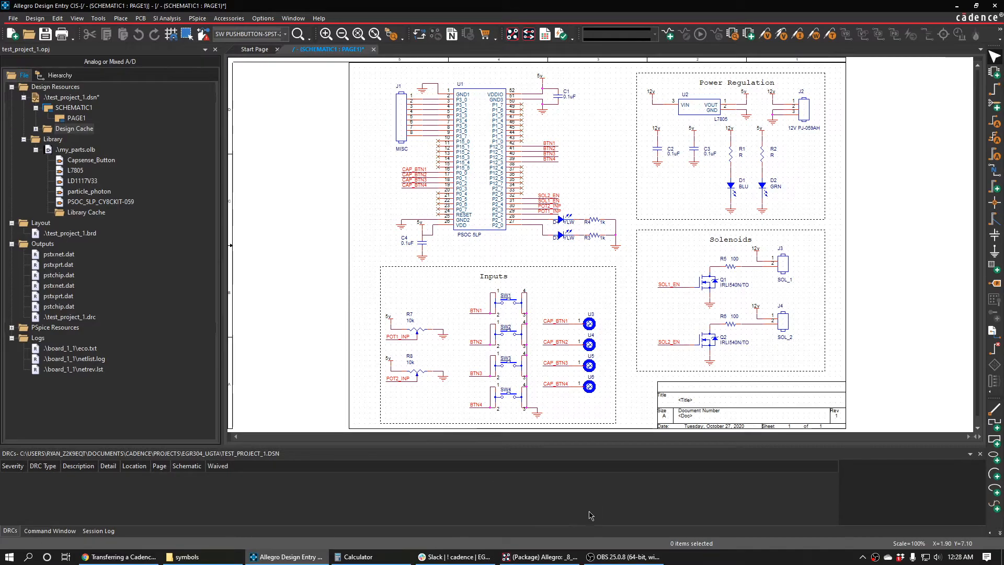
Bring Allegro PCB Editor forward showing the saved _8_pin_inline footprint drawing.
click(540, 556)
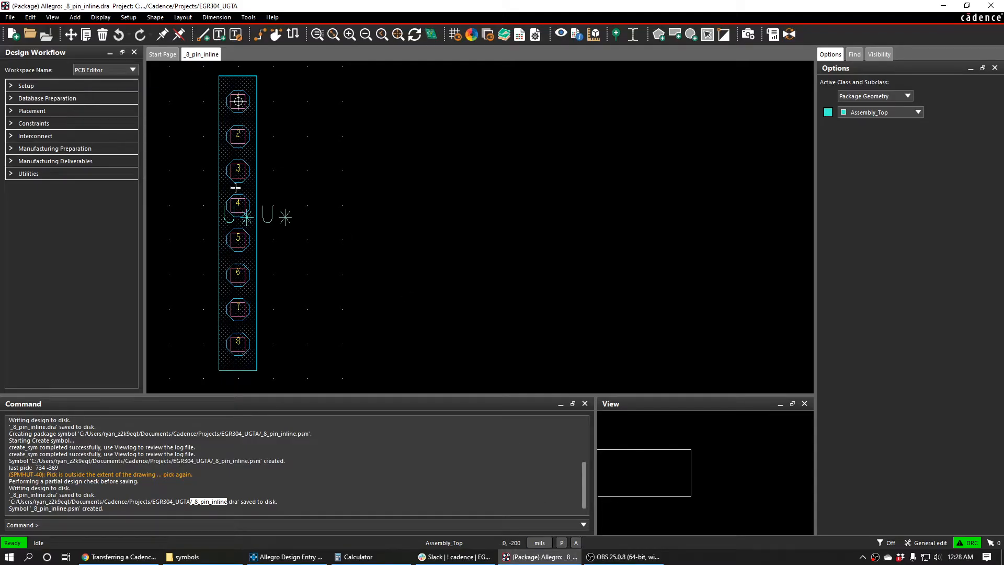
mouse_move(201, 173)
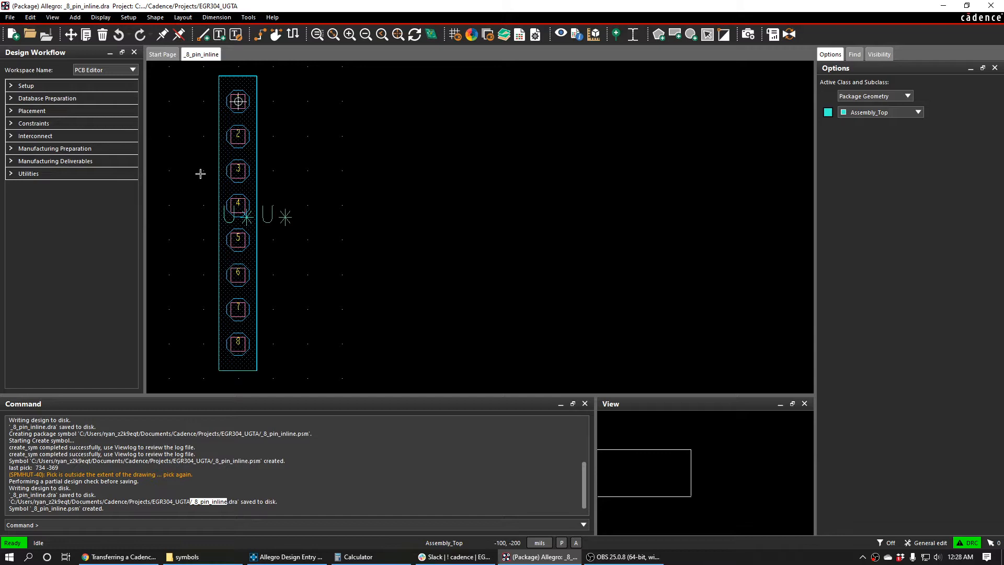
mouse_move(602, 79)
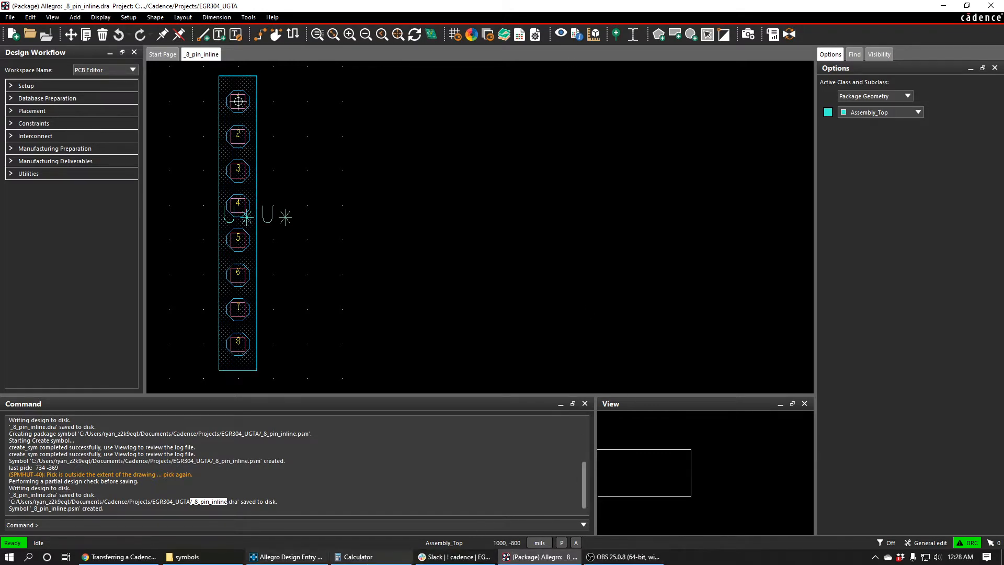
Return to the schematic and inspect SW1's PCB Footprint value b3f-4055 in the Property Editor.
click(285, 557)
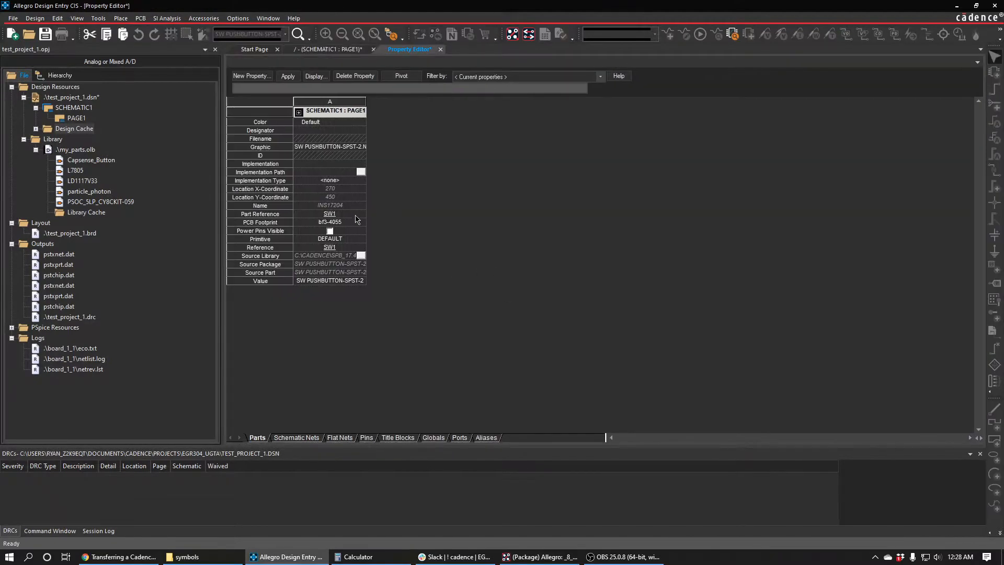
double_click(330, 222)
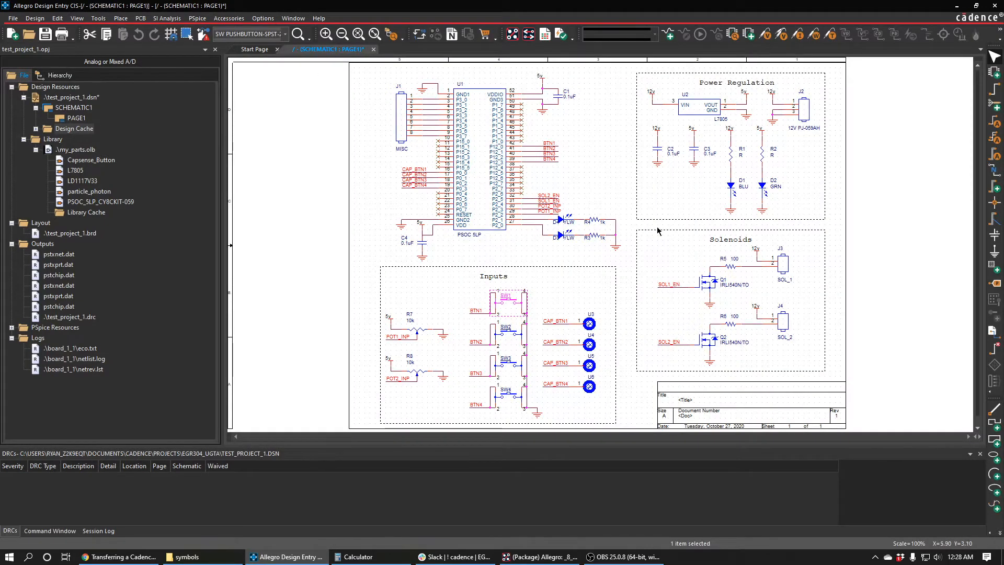
Deselect SW1 and save the schematic design from the PCB menu.
click(554, 286)
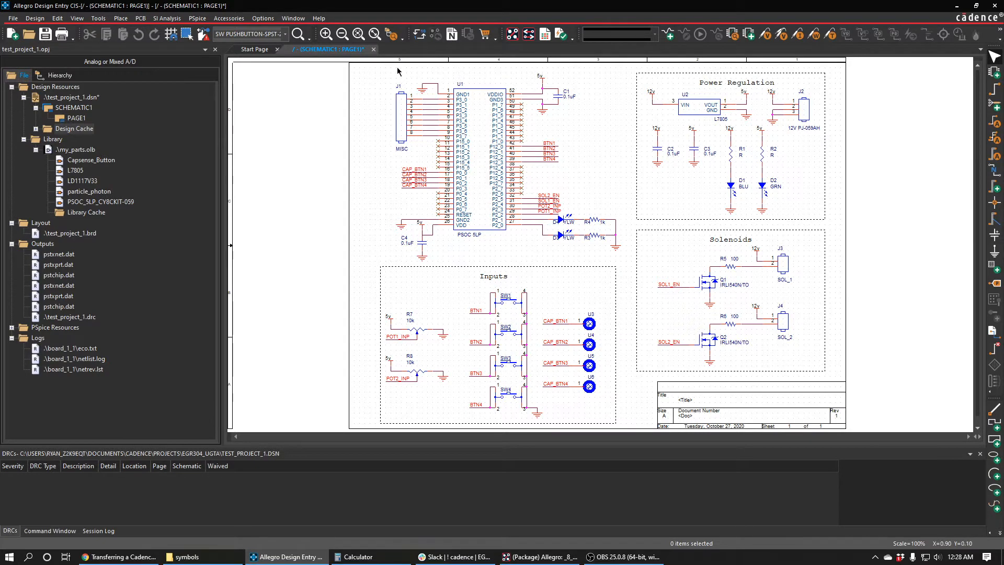
click(140, 18)
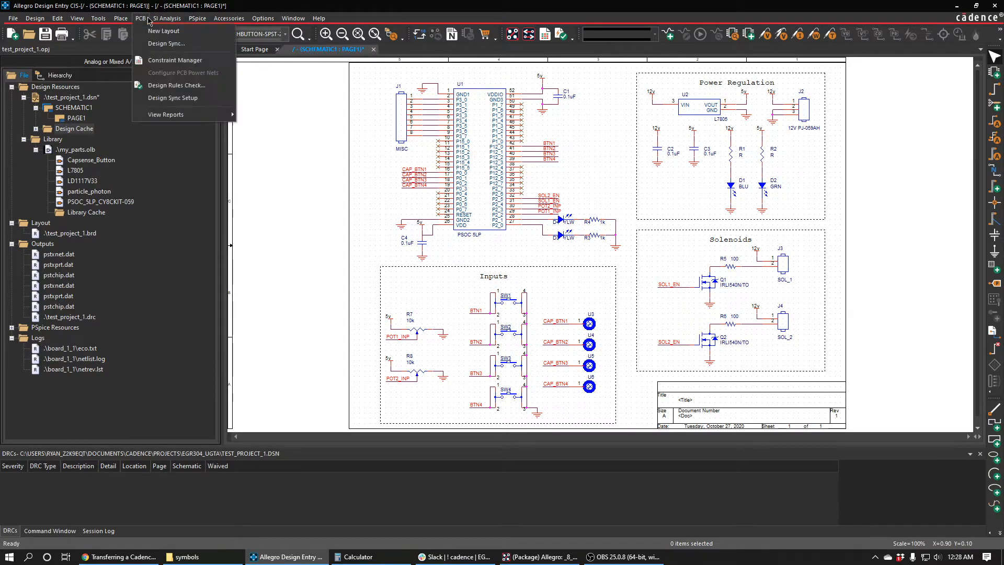
click(175, 85)
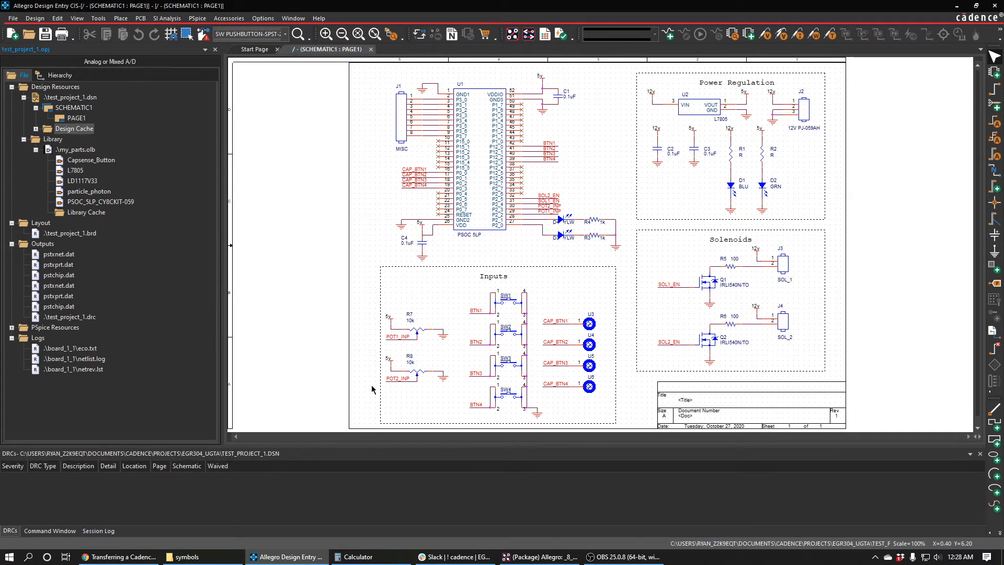
mouse_move(569, 310)
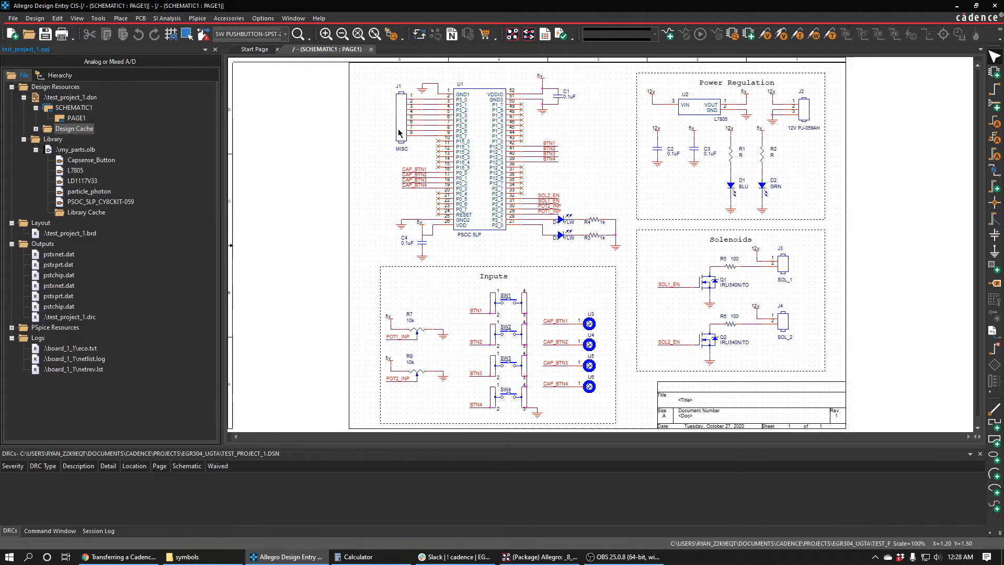
mouse_move(441, 103)
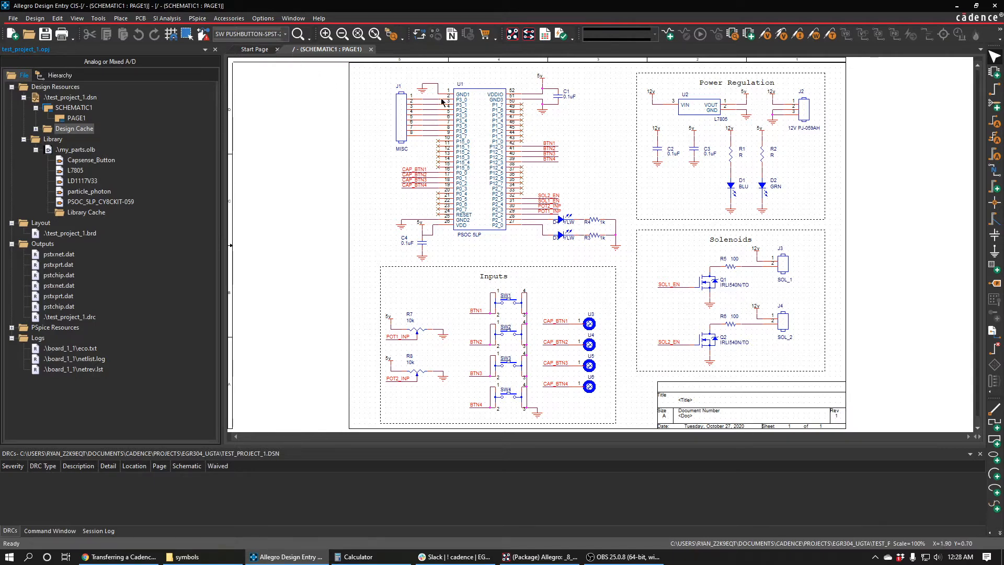
Re-annotate the design with part references reset to '?', confirming the save and undo-history warnings.
click(460, 83)
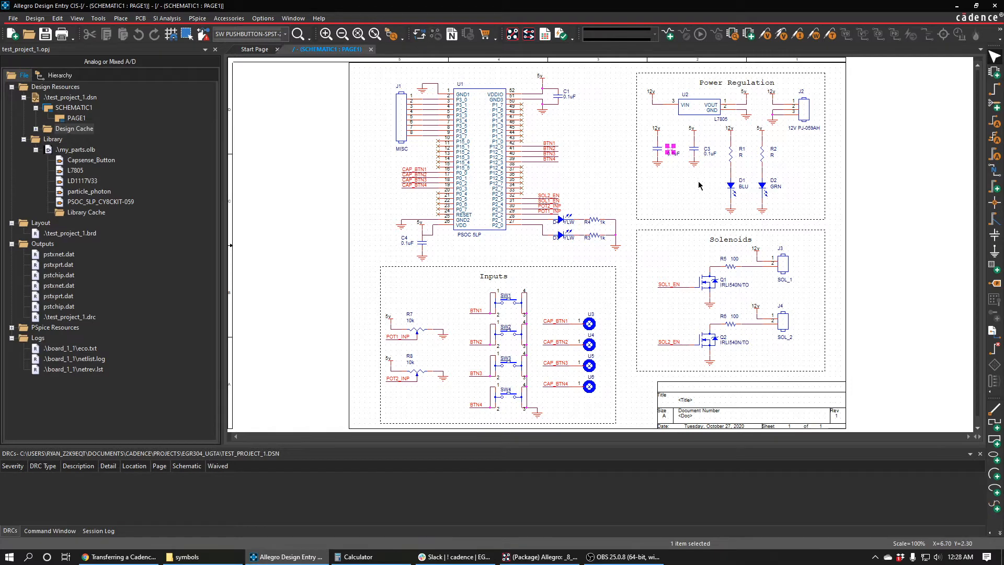
mouse_move(627, 178)
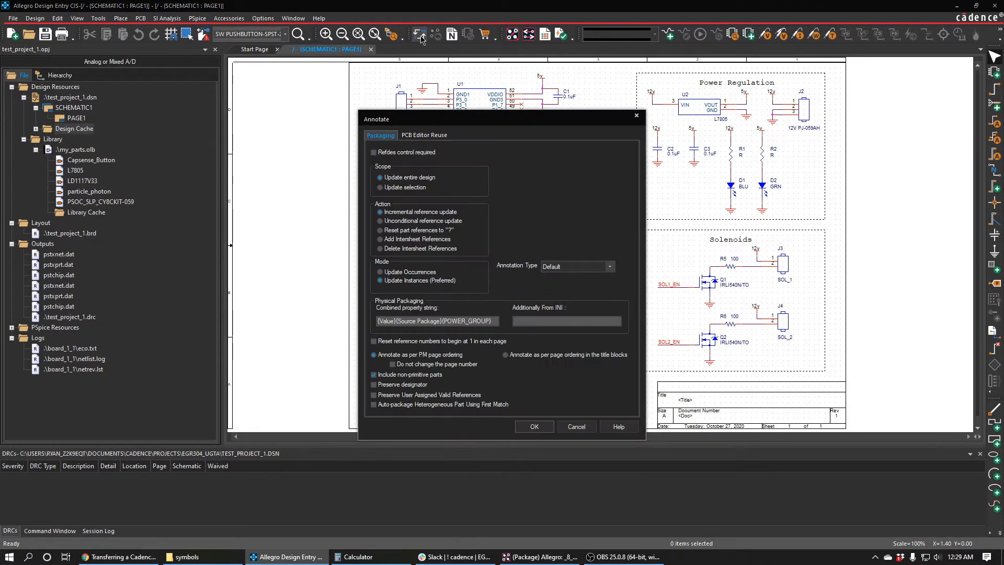
click(379, 229)
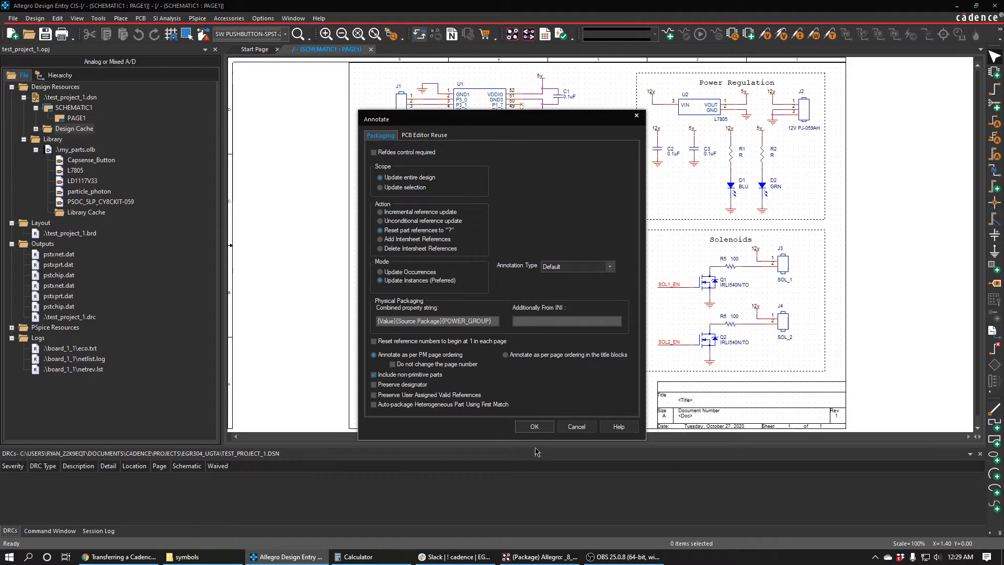
click(533, 426)
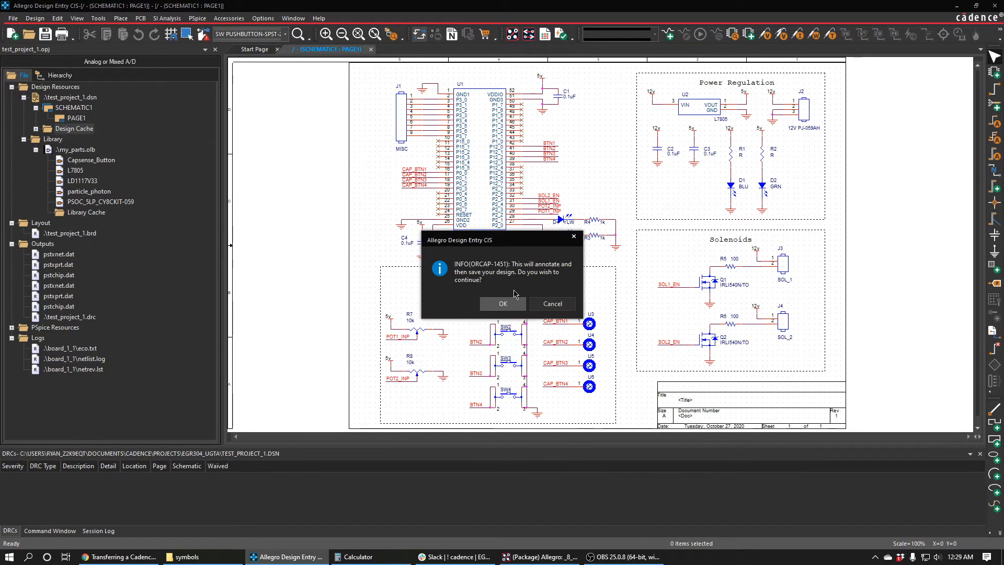
click(502, 303)
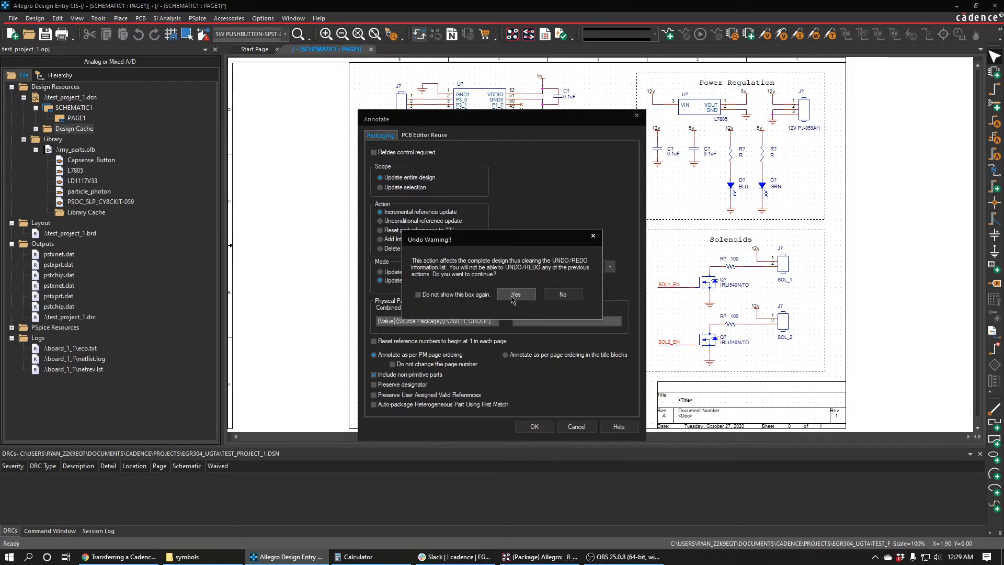
click(515, 294)
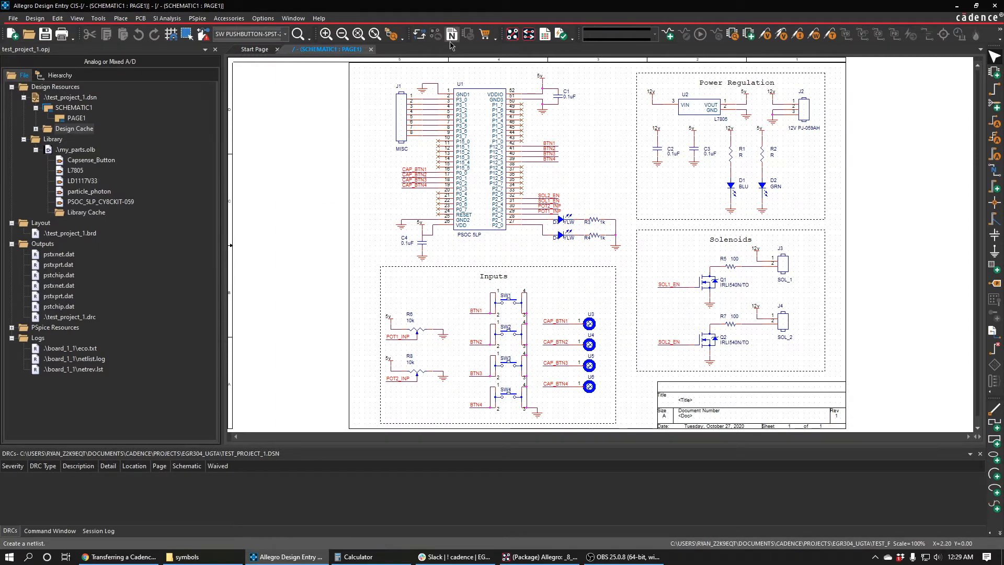
mouse_move(451, 34)
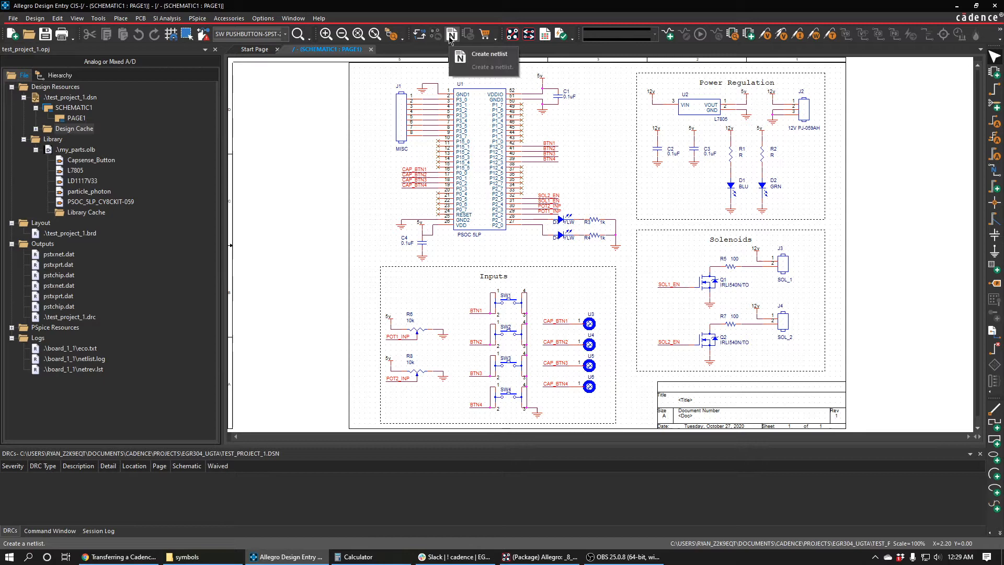
click(450, 33)
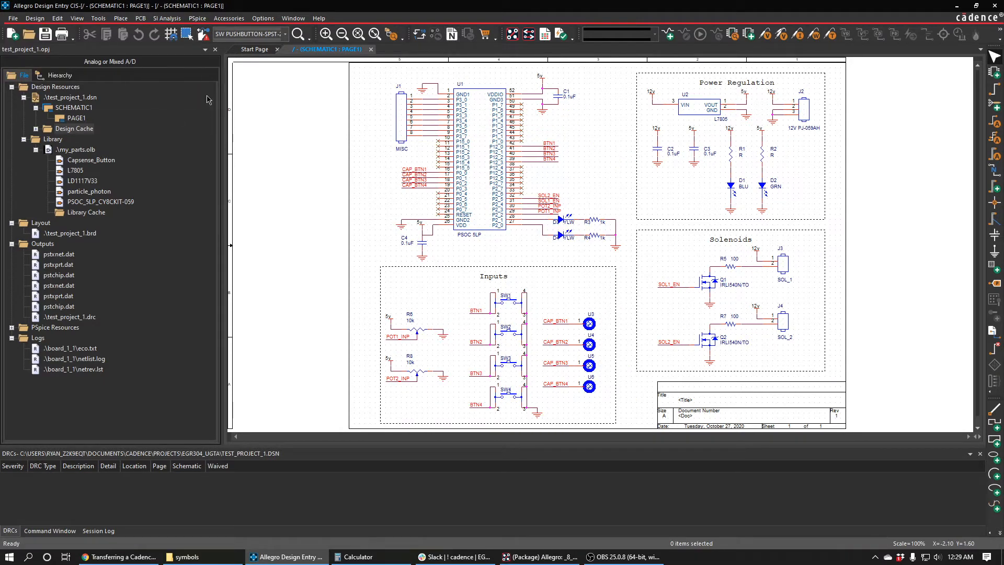
mouse_move(621, 233)
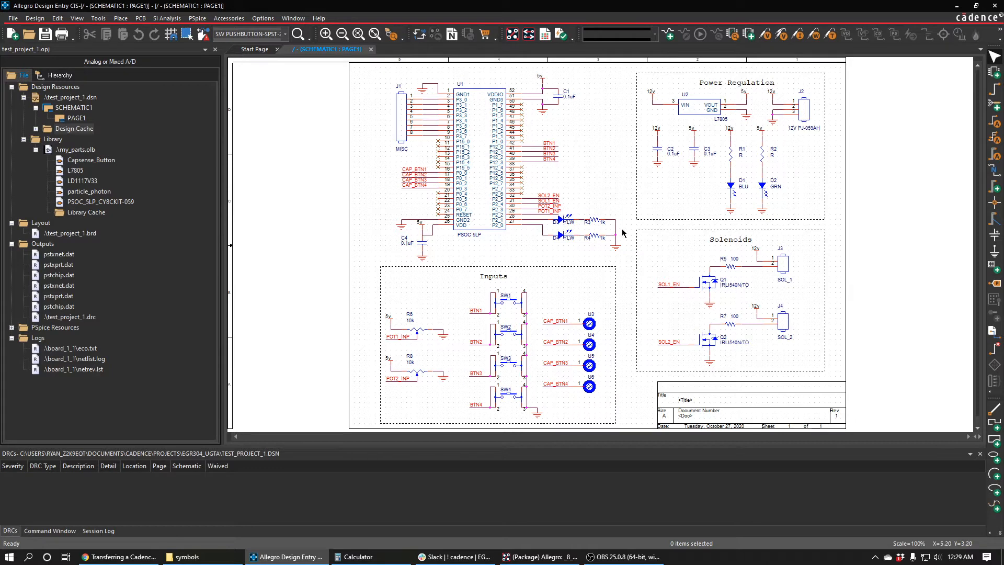
mouse_move(776, 150)
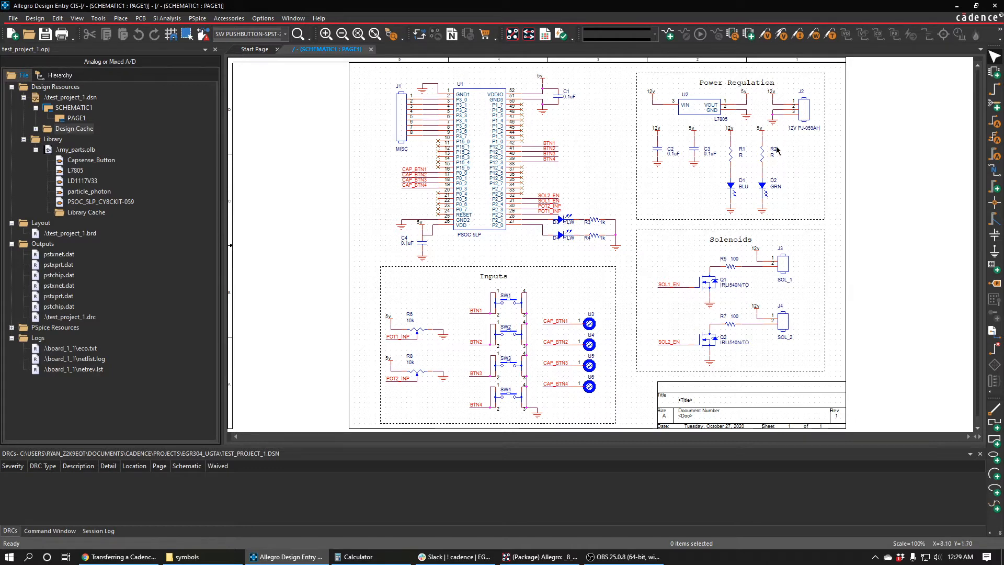
mouse_move(523, 327)
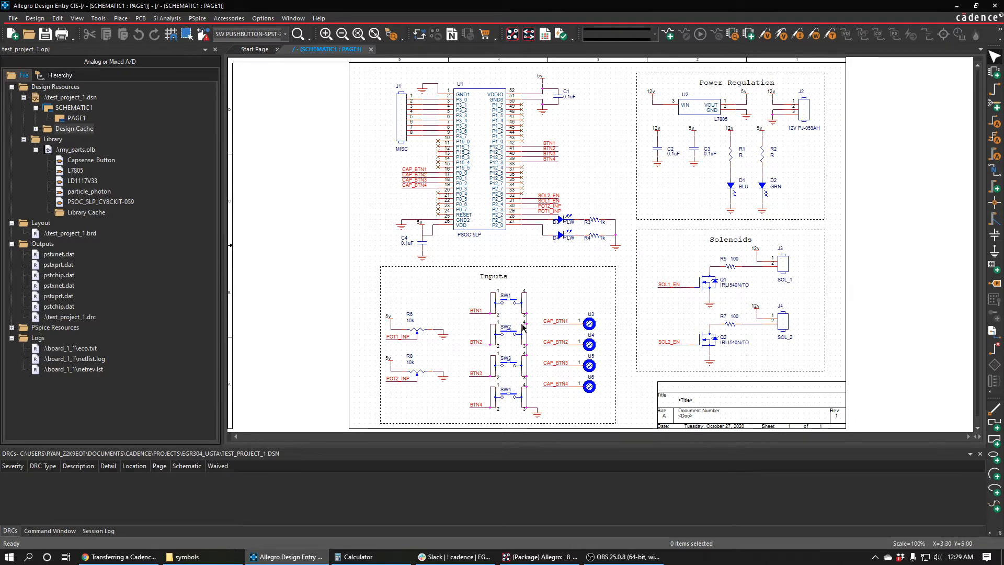
mouse_move(660, 205)
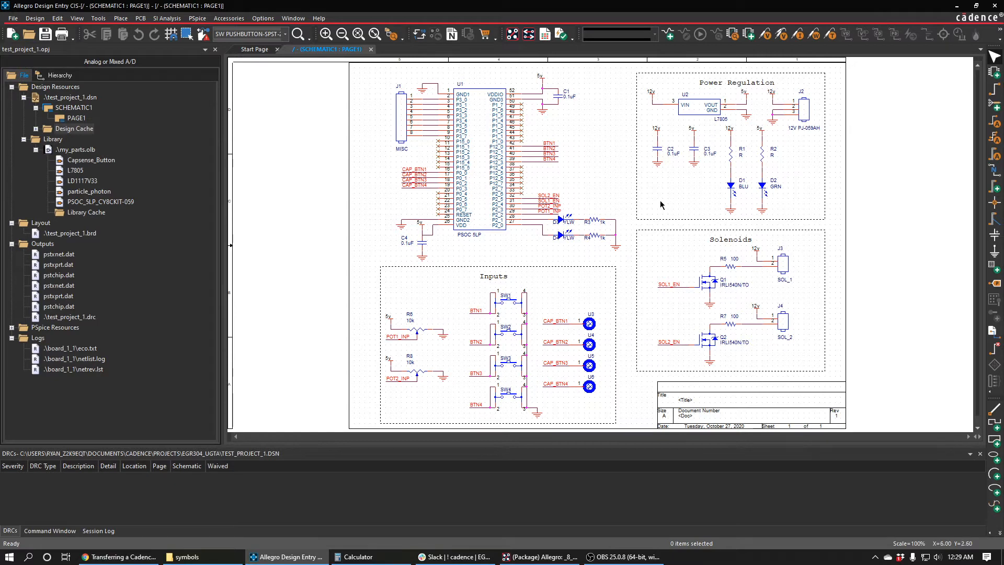
mouse_move(240, 66)
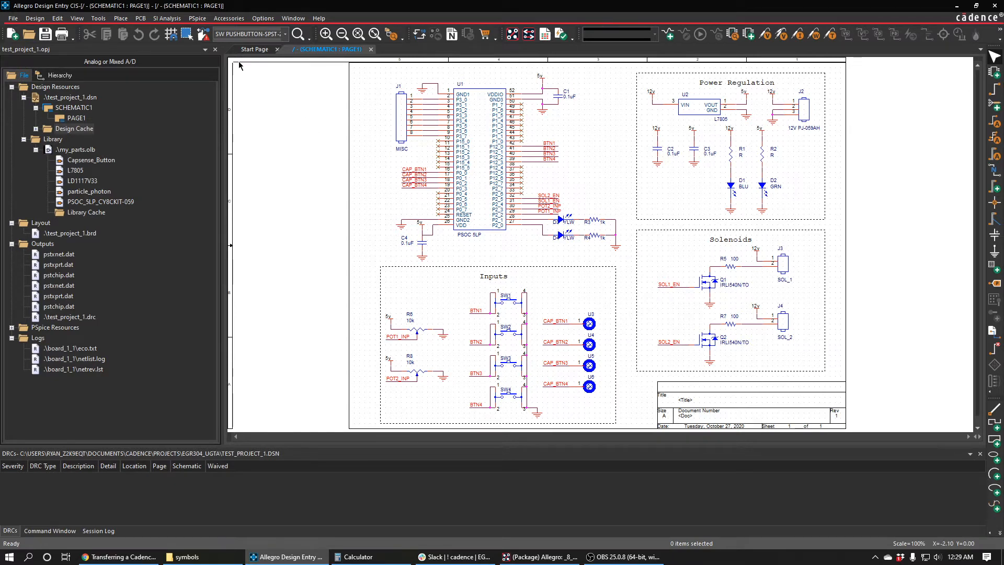
Start a new PCB layout targeting test_project_1.brd in the board_1_1 folder.
click(140, 18)
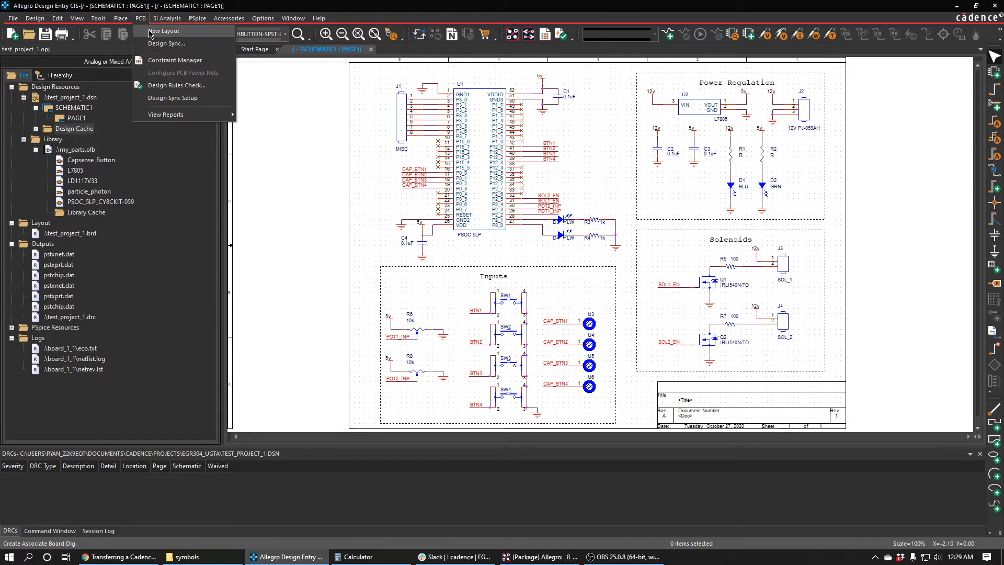
click(164, 30)
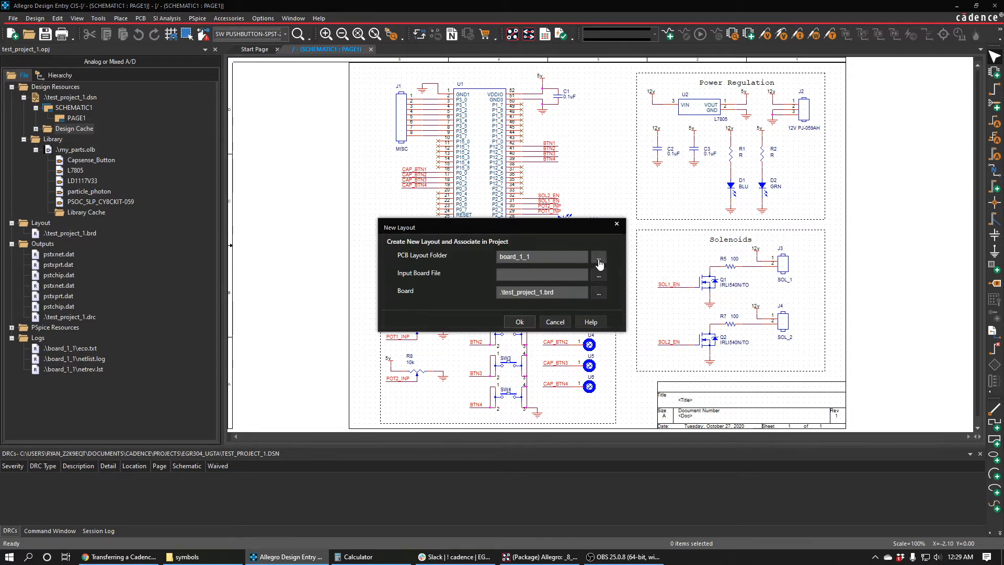
click(598, 257)
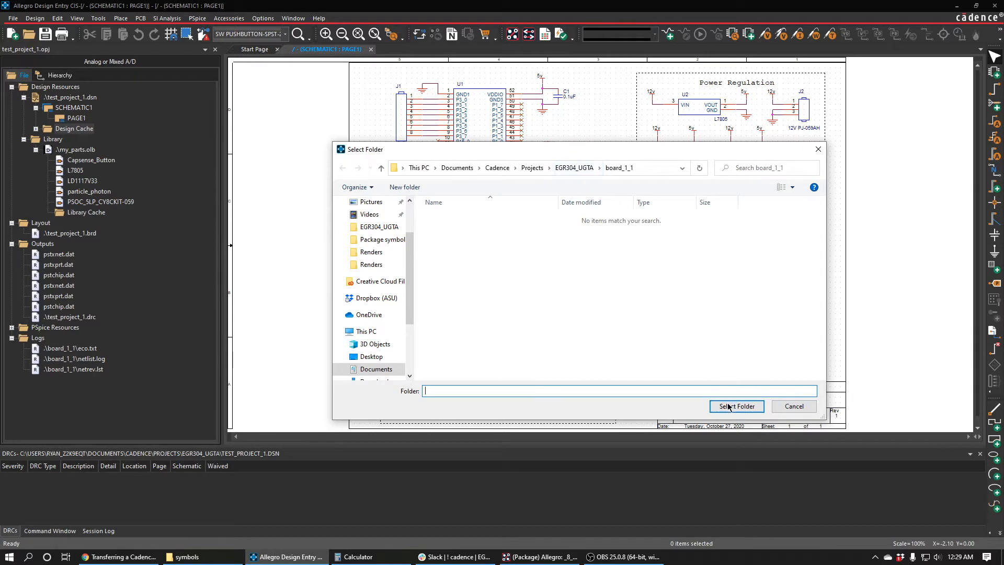
click(736, 406)
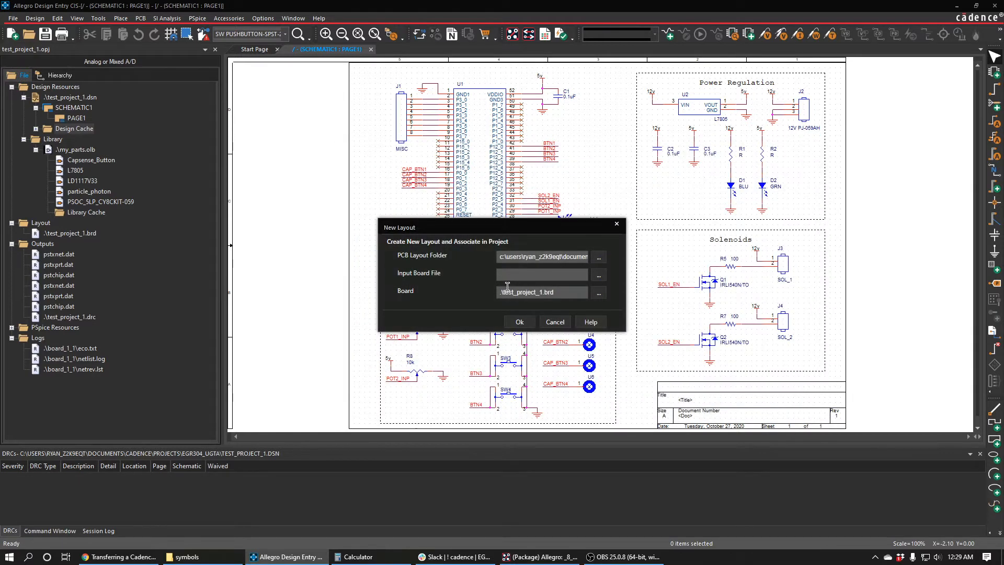
triple_click(540, 292)
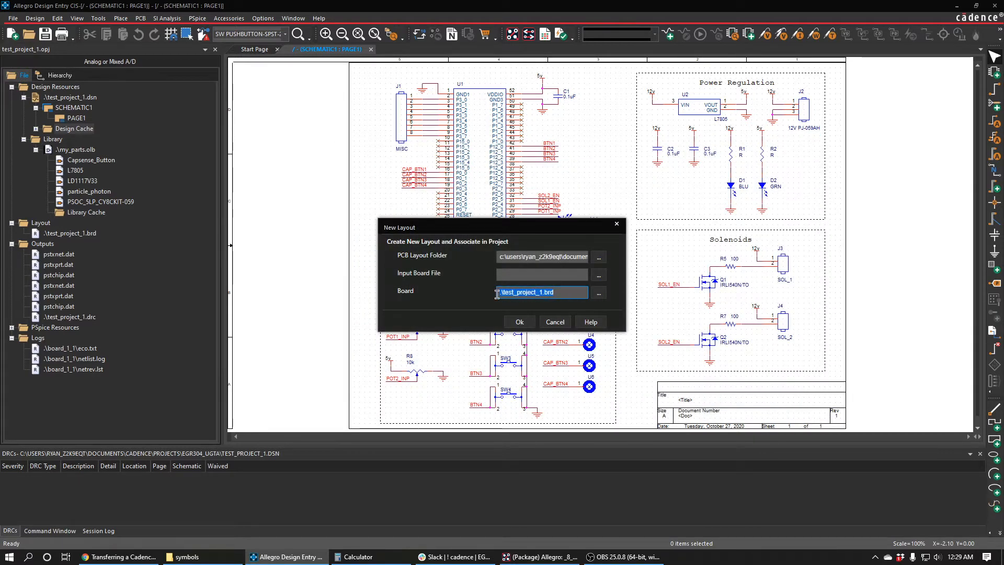
Confirm the layout, replace the existing board file, and choose Allegro PCB Designer as the product.
click(518, 321)
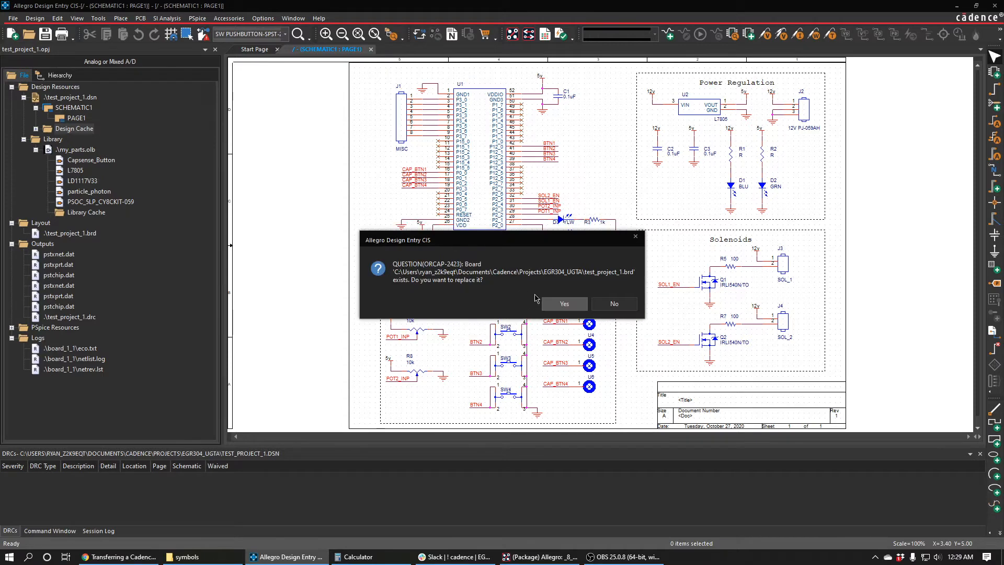
click(562, 303)
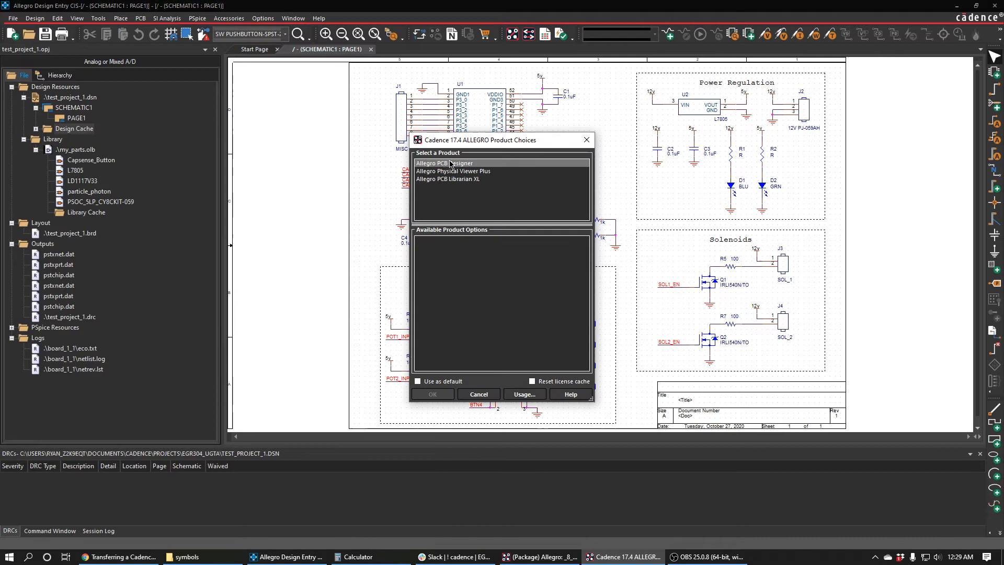
click(443, 163)
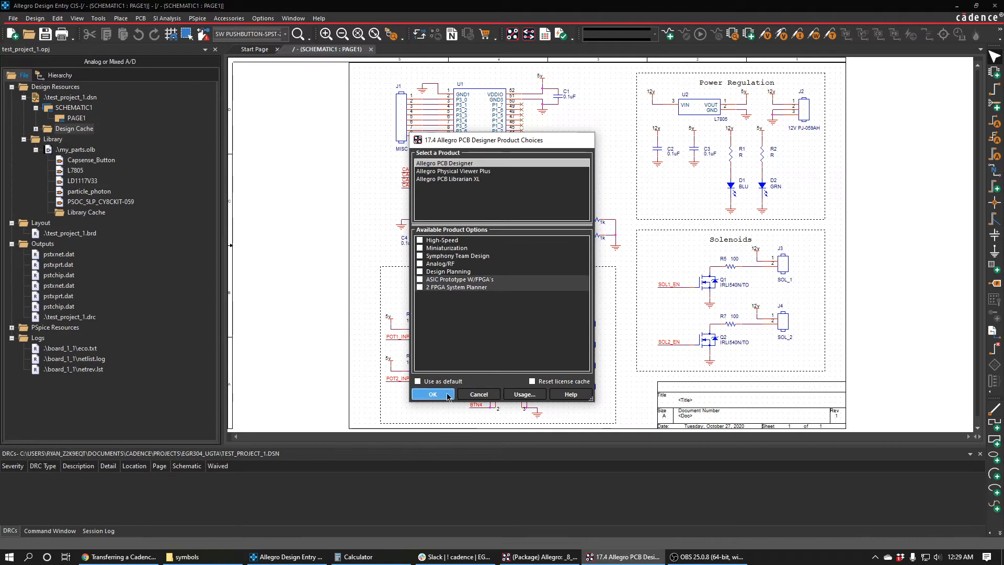
Launch PCB Designer and manually place the PSoC part U1 onto the empty board.
click(432, 394)
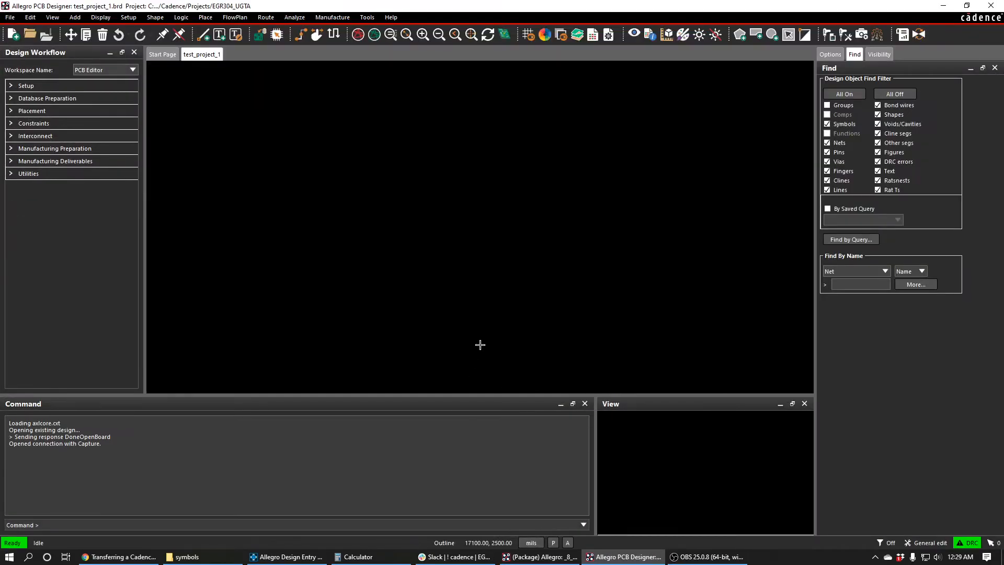
mouse_move(488, 89)
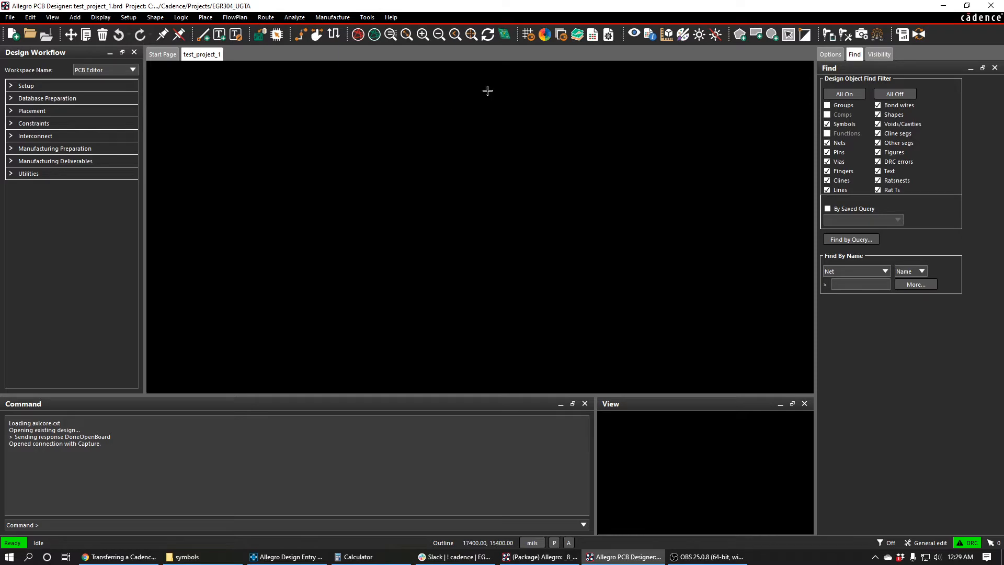
click(527, 34)
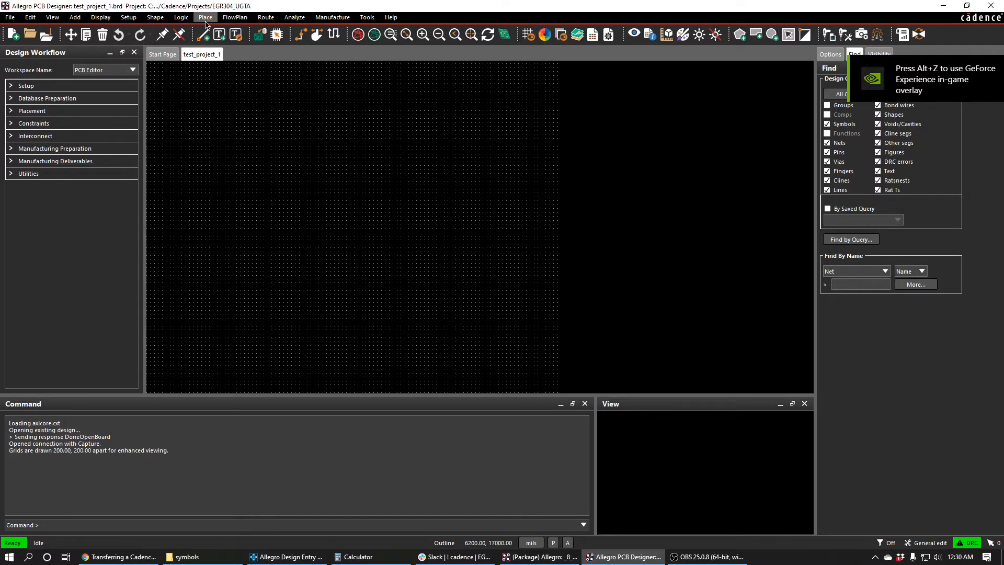
click(205, 18)
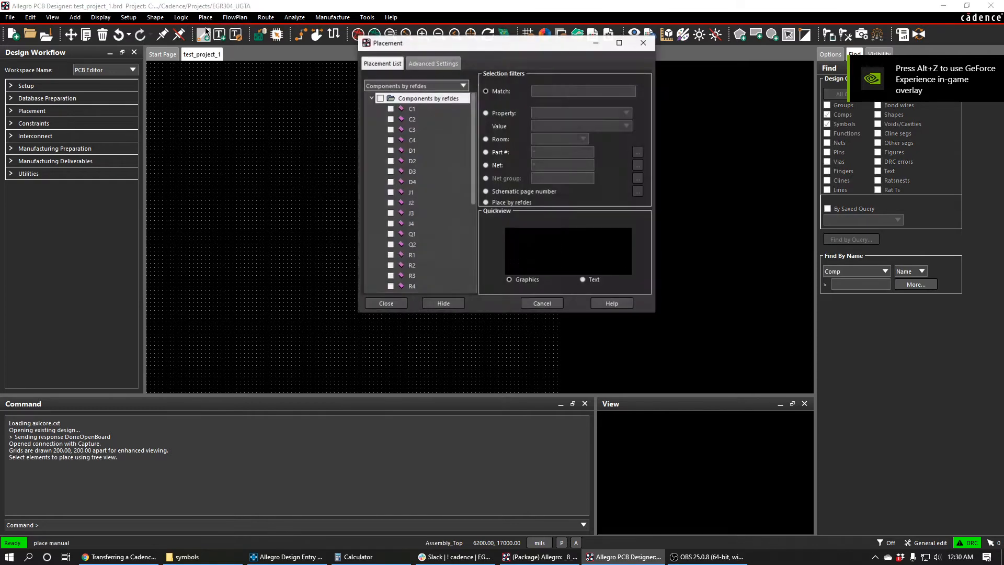
click(391, 161)
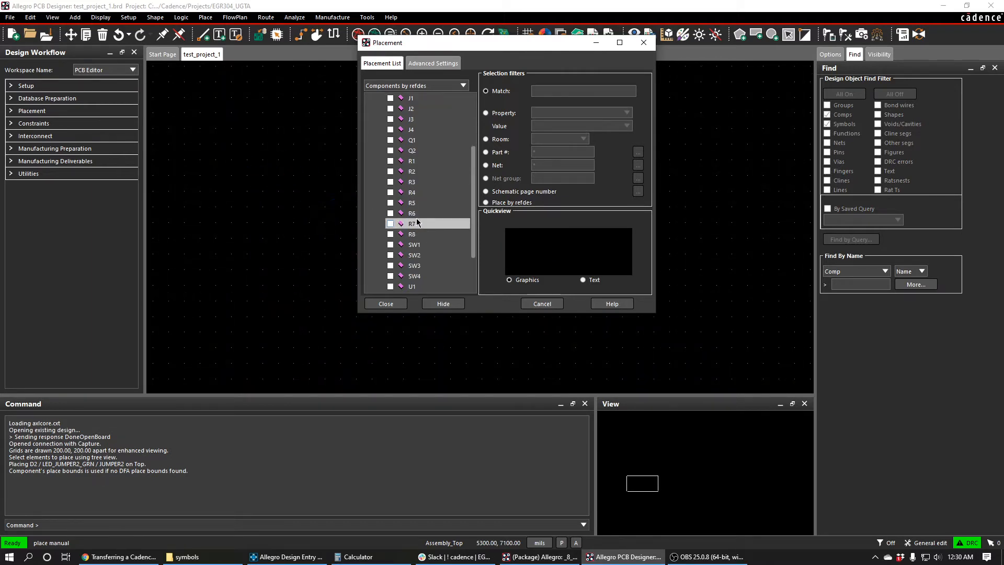
click(390, 255)
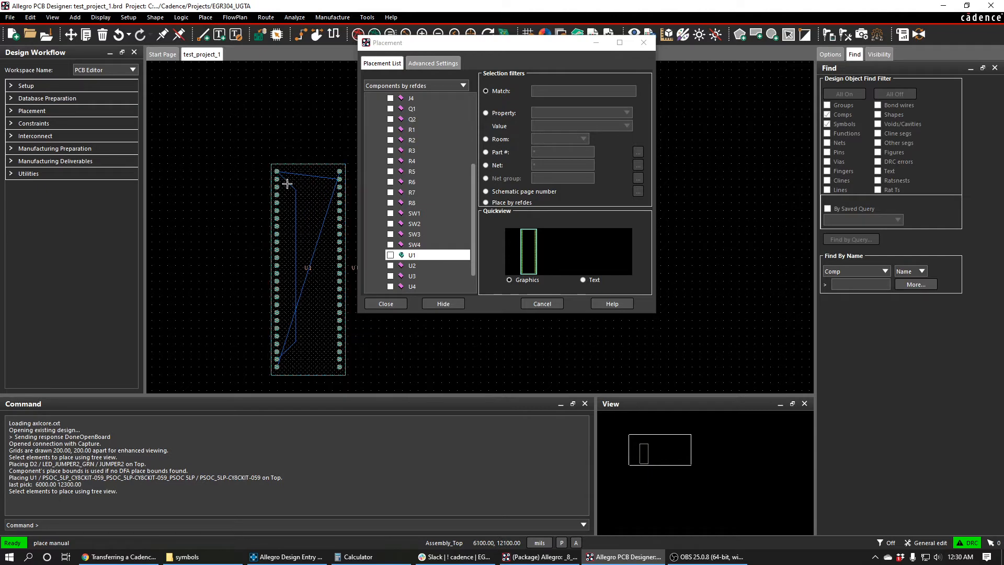
mouse_move(266, 171)
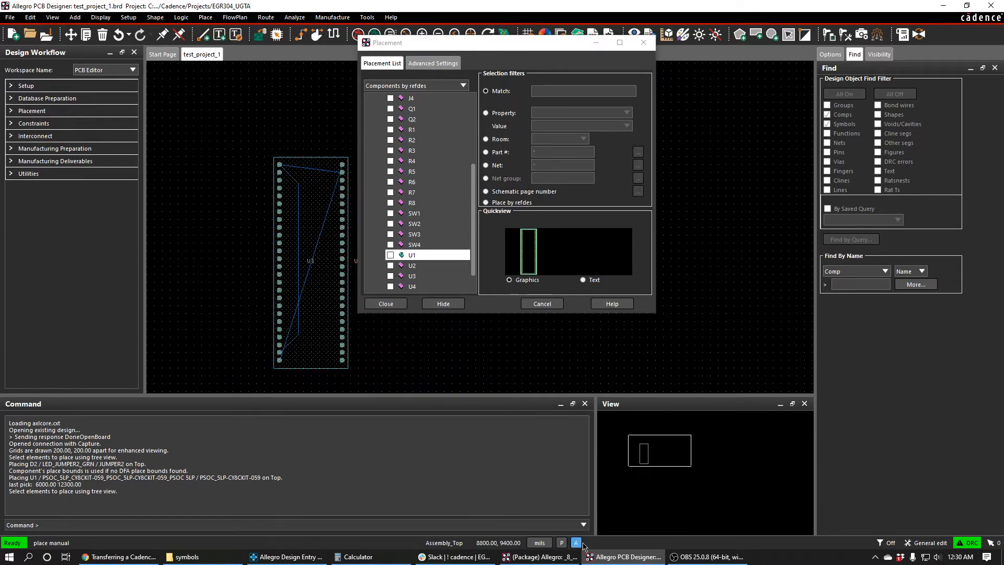
Attempt manual placement of SW1, hit the 'Cannot load symbol' error, and close the placement list.
click(385, 303)
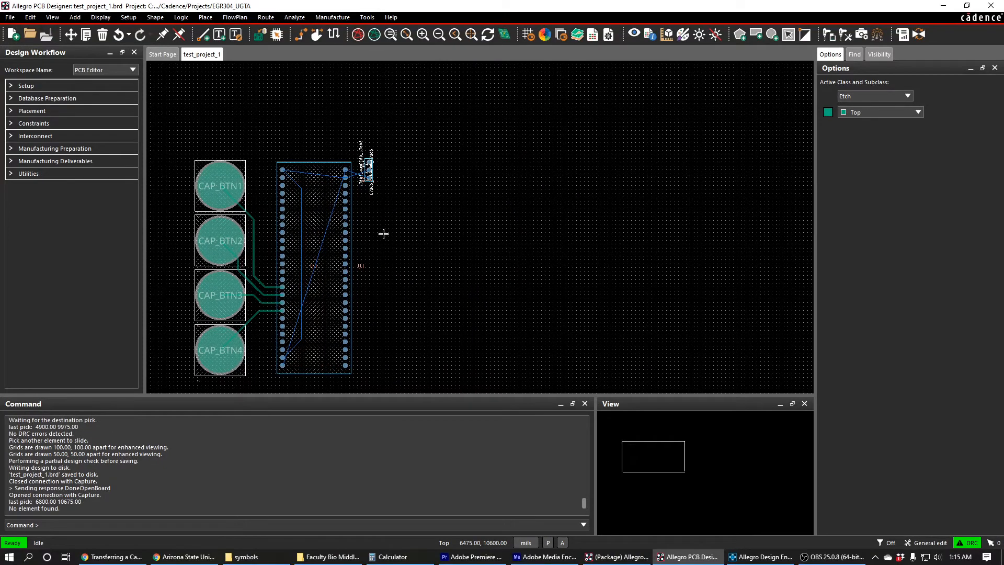
click(205, 17)
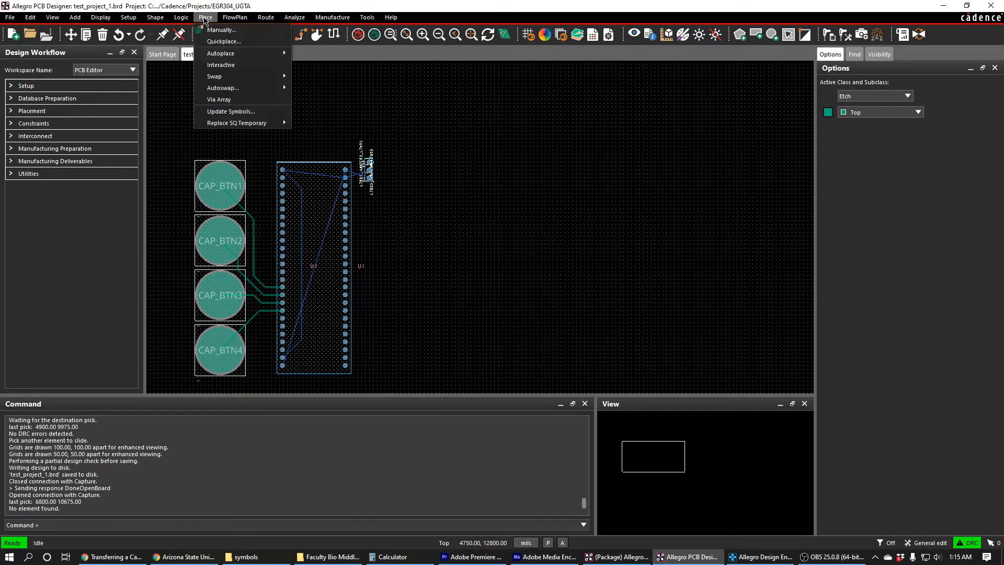
click(220, 29)
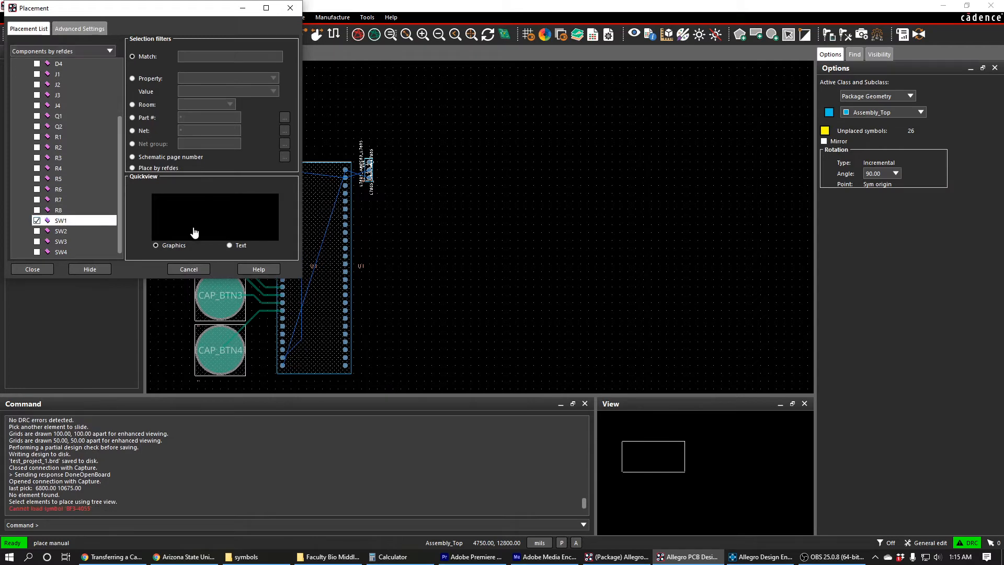
mouse_move(430, 189)
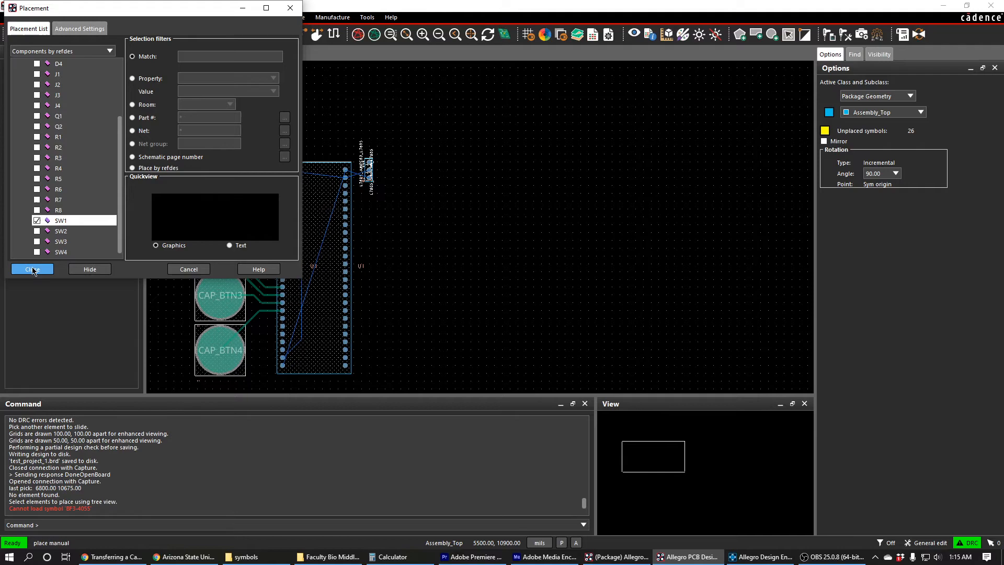
click(32, 269)
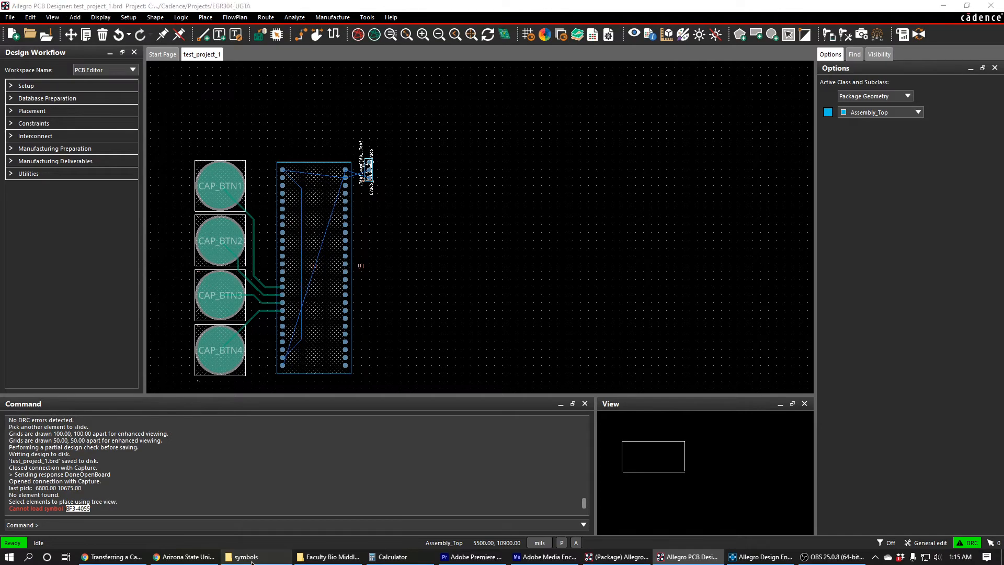
Verify b3f-4055.dra and .psm exist in the symbols folder, then minimize Explorer.
click(245, 556)
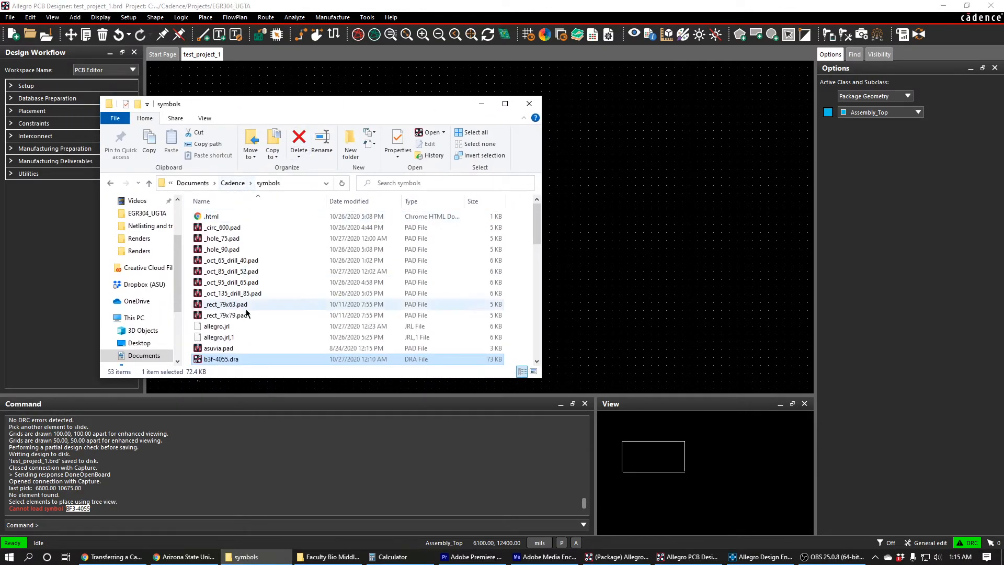
scroll(down, 3)
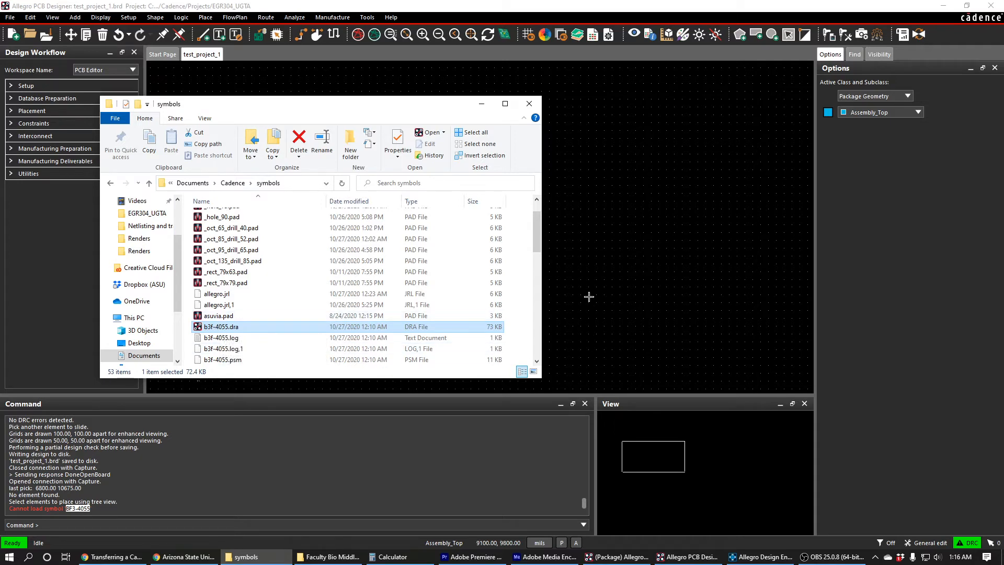
click(528, 104)
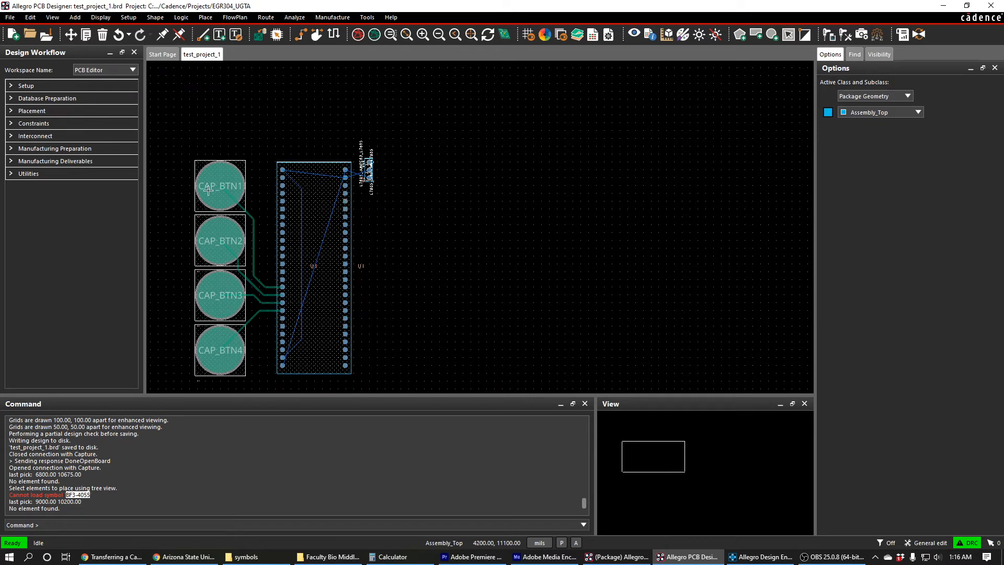
mouse_move(300, 229)
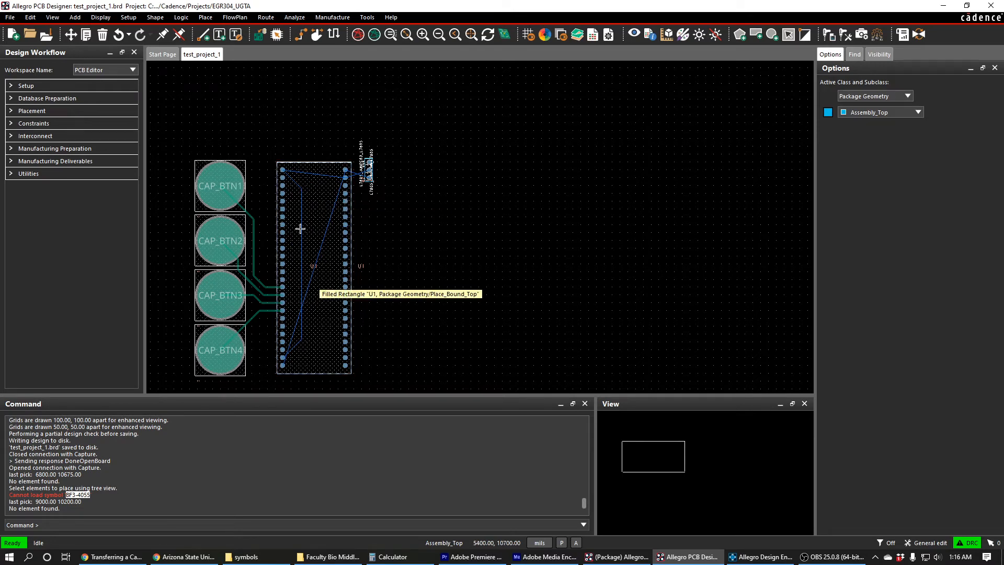
mouse_move(386, 274)
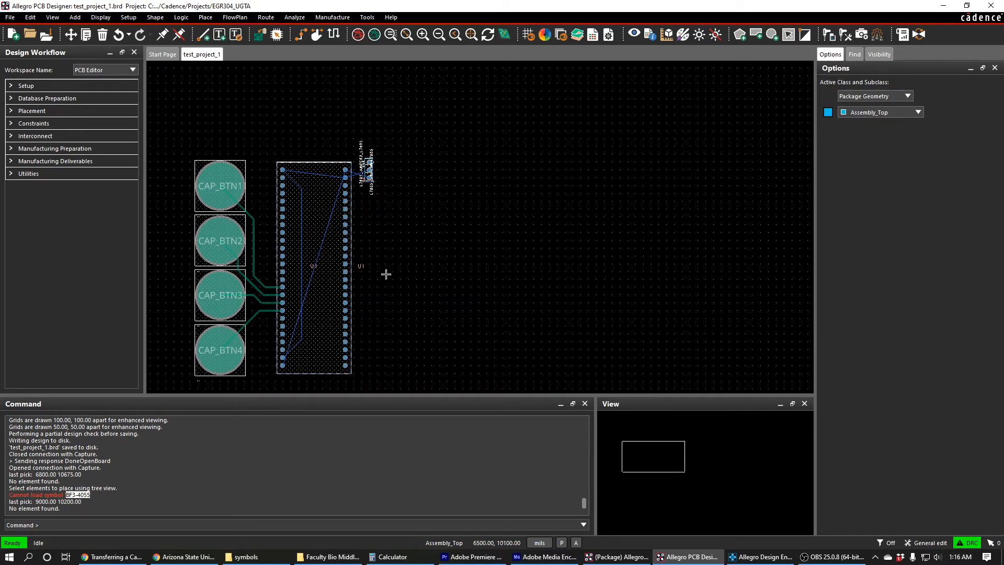
Return to the schematic and correct the switches' PCB Footprint from bf3-4055 to b3f-4055.
click(617, 555)
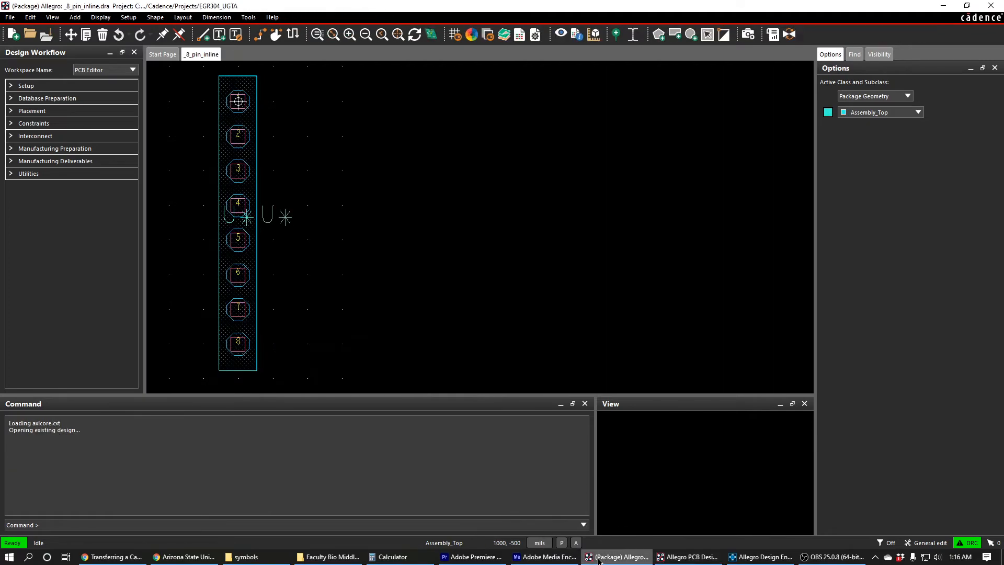
click(687, 556)
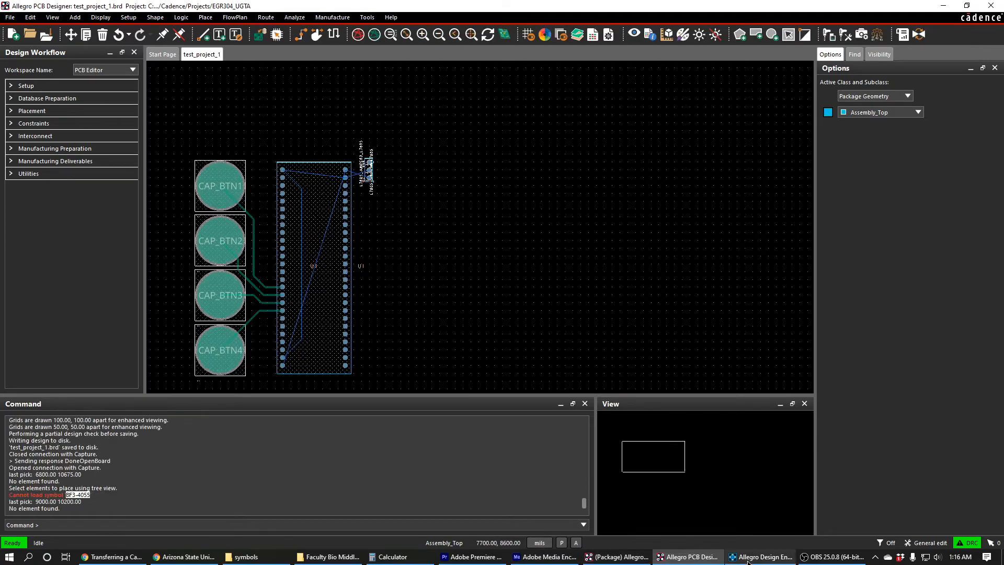
click(760, 556)
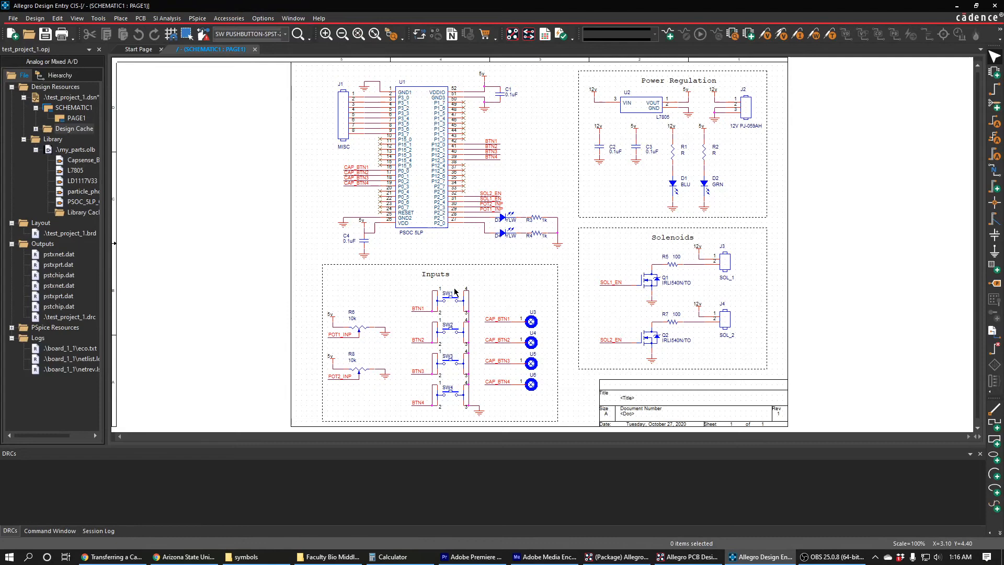
mouse_move(450, 404)
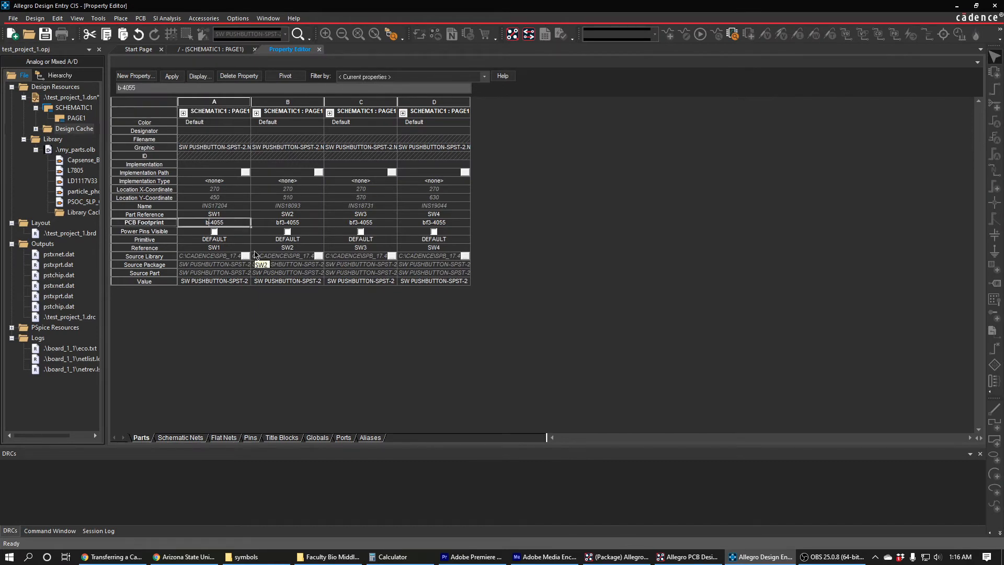
click(360, 221)
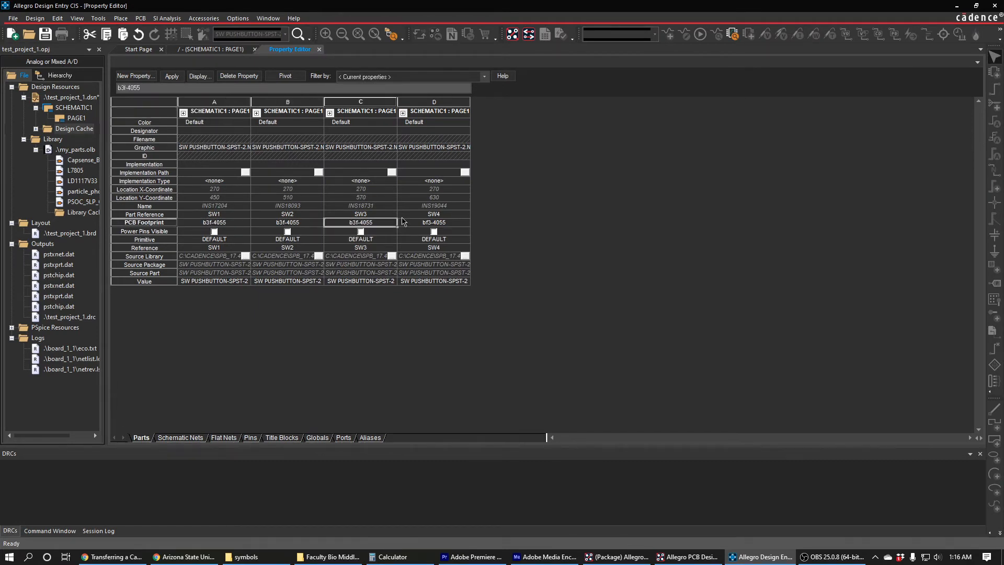
click(213, 50)
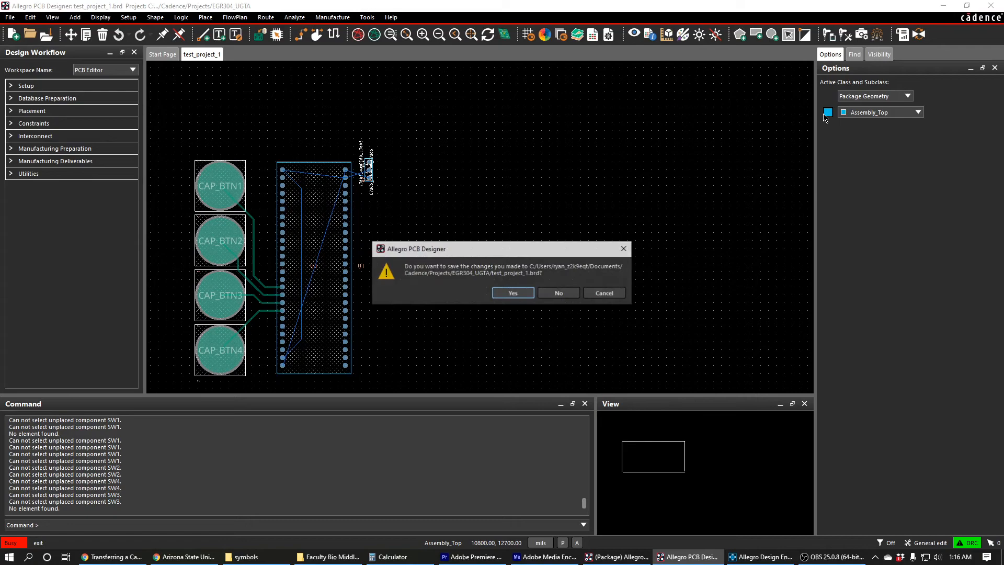
Answer the board save prompt to close PCB Designer and return to Capture's New Layout setup.
click(557, 293)
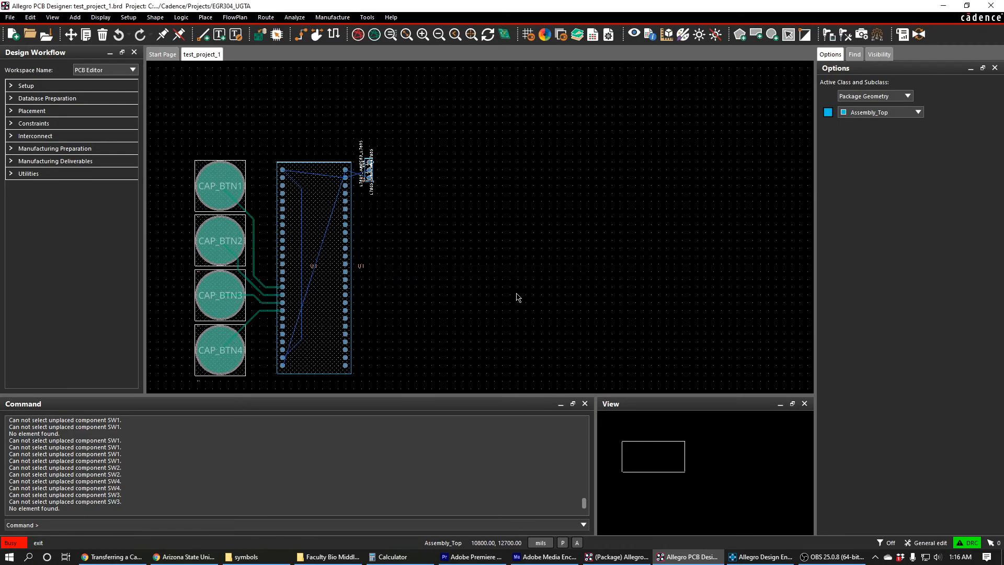
click(742, 556)
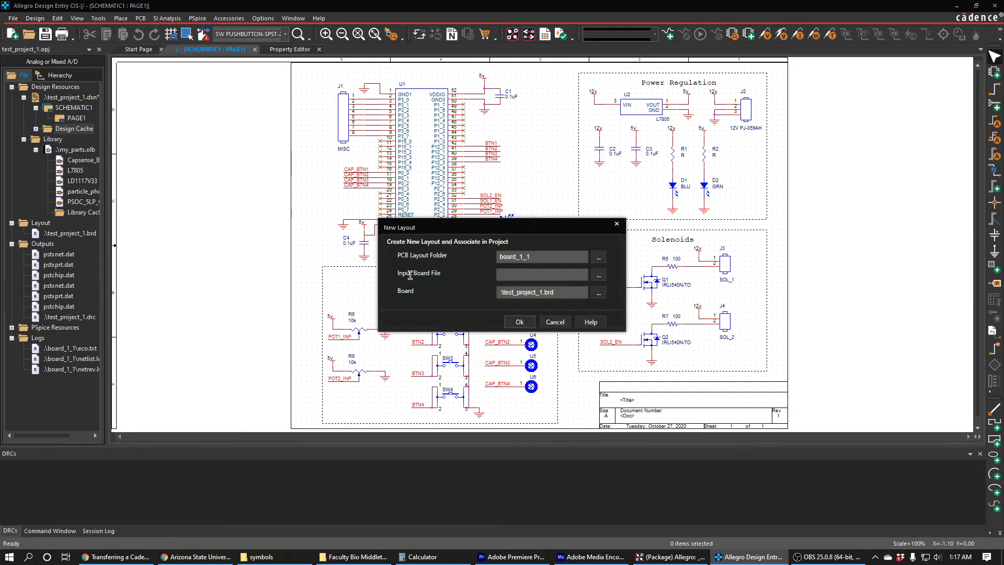
Use test_project_1.brd from EGR304_UGTA as input and name the new board test_project_2.brd.
click(597, 275)
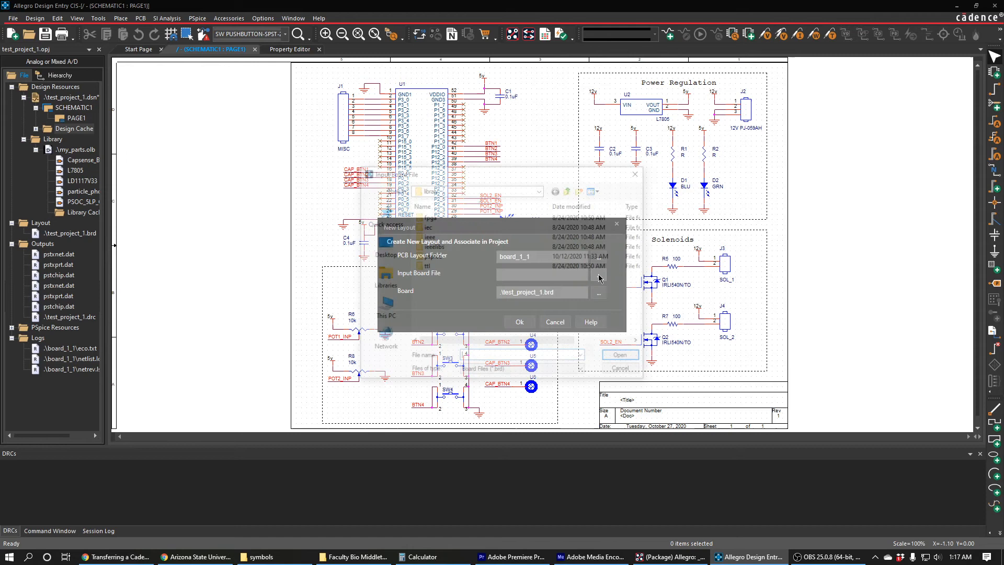
click(598, 293)
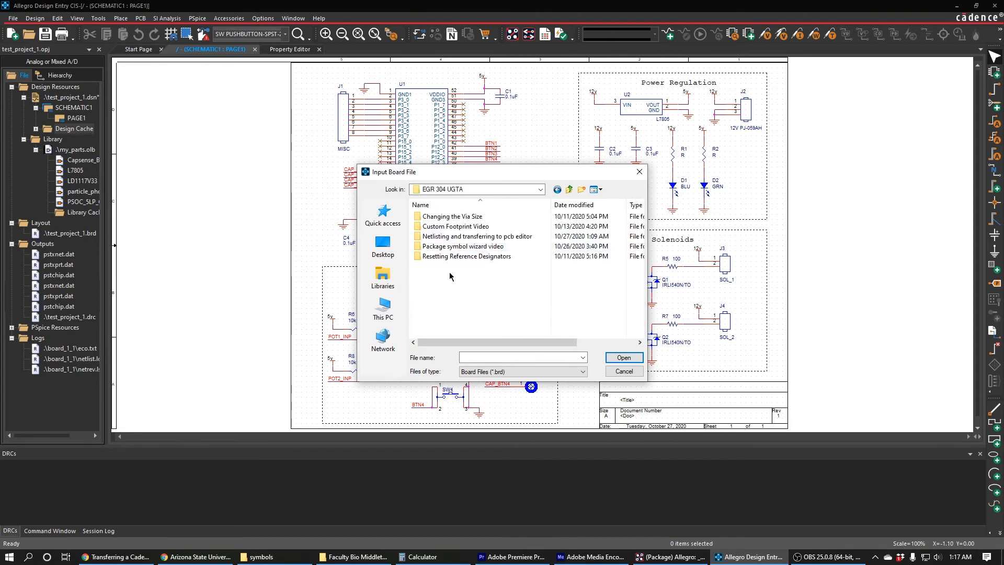
click(569, 189)
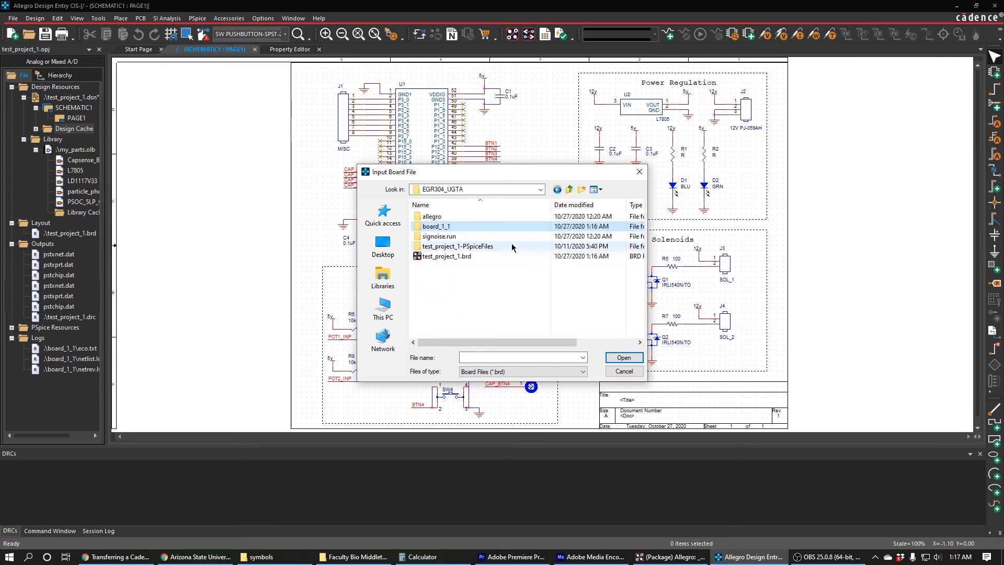
click(620, 358)
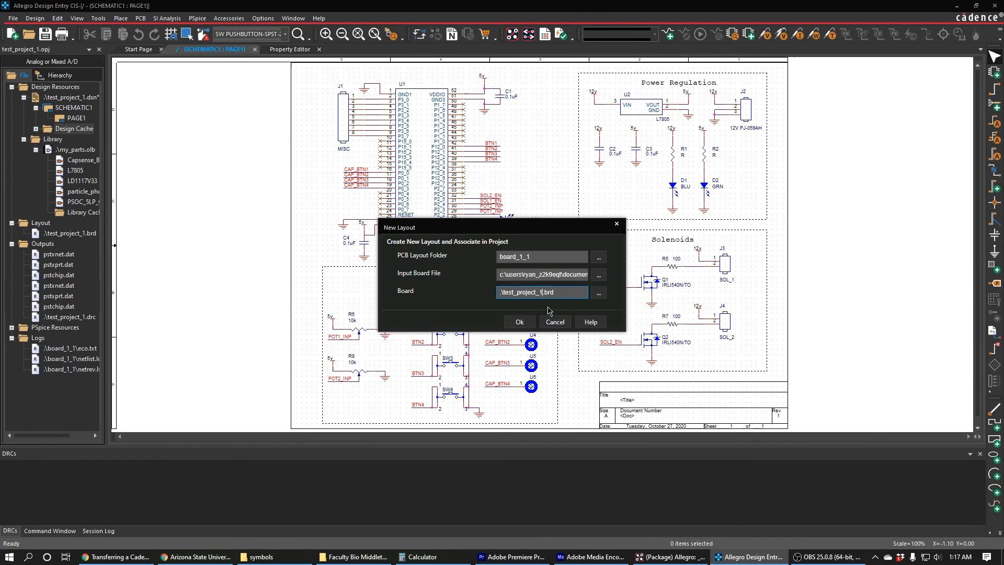
text(test_project_2.brd)
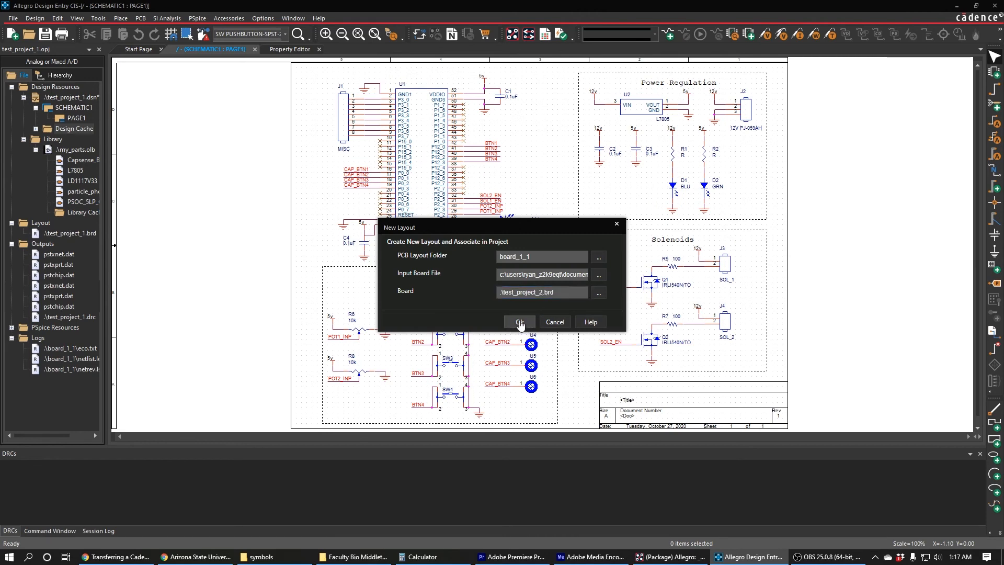
click(519, 320)
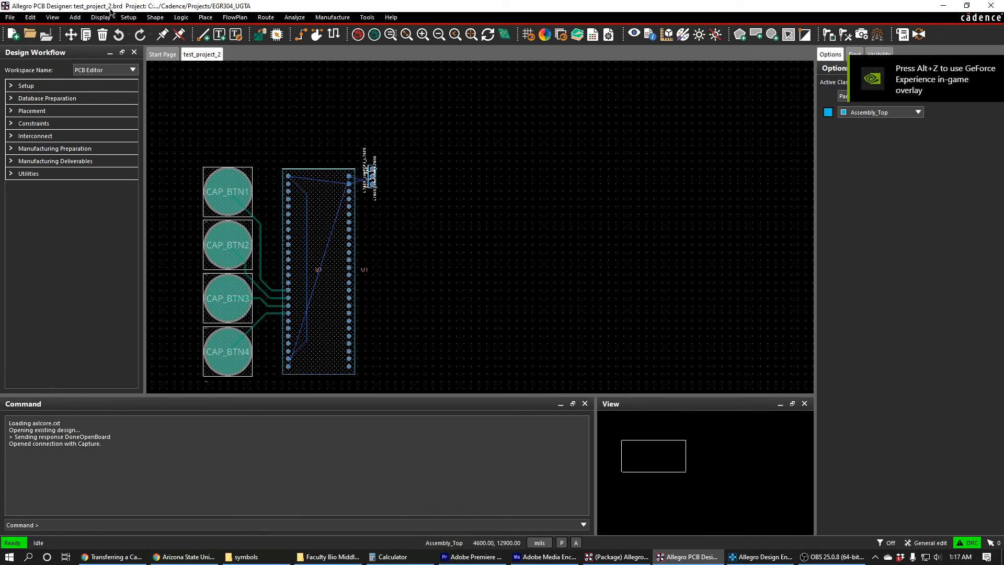
mouse_move(371, 180)
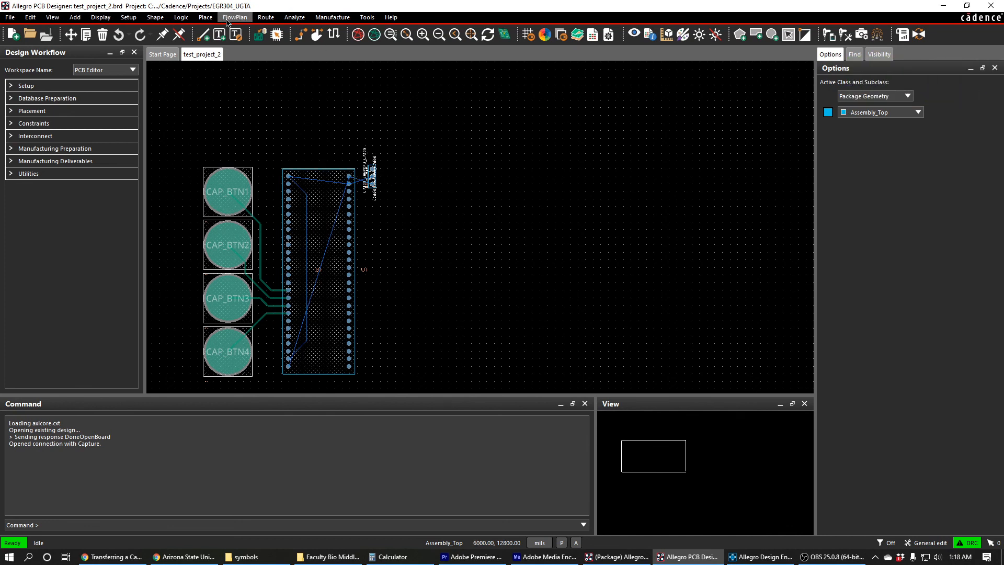
Start Place Manually and select SW1 so its B3F-4055 footprint attaches to the cursor.
click(206, 18)
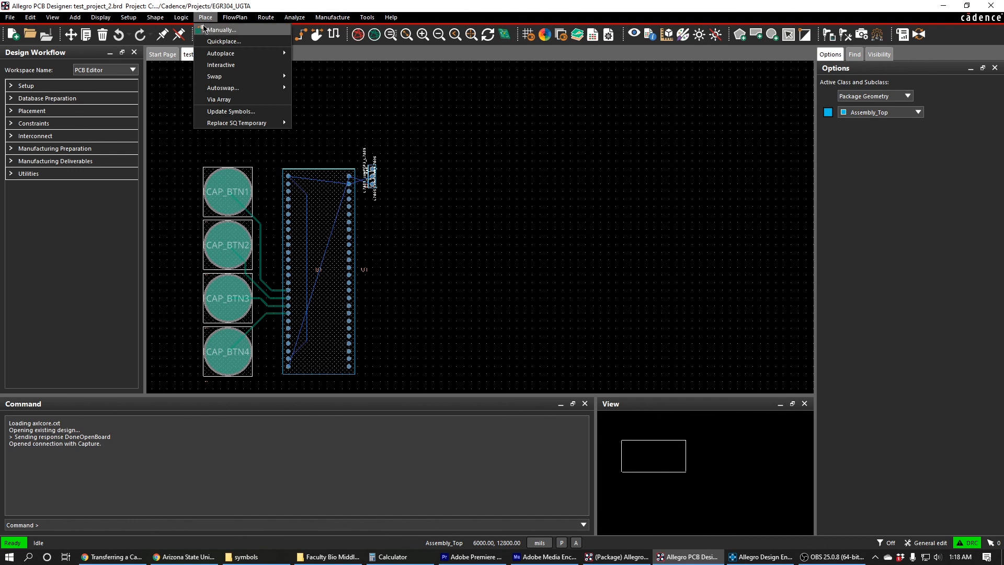
click(221, 29)
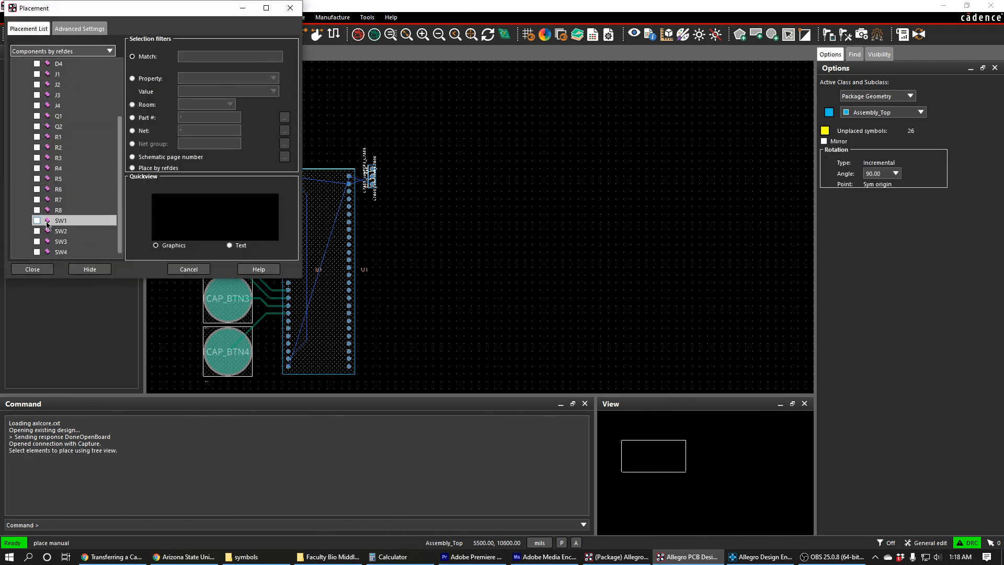
click(37, 221)
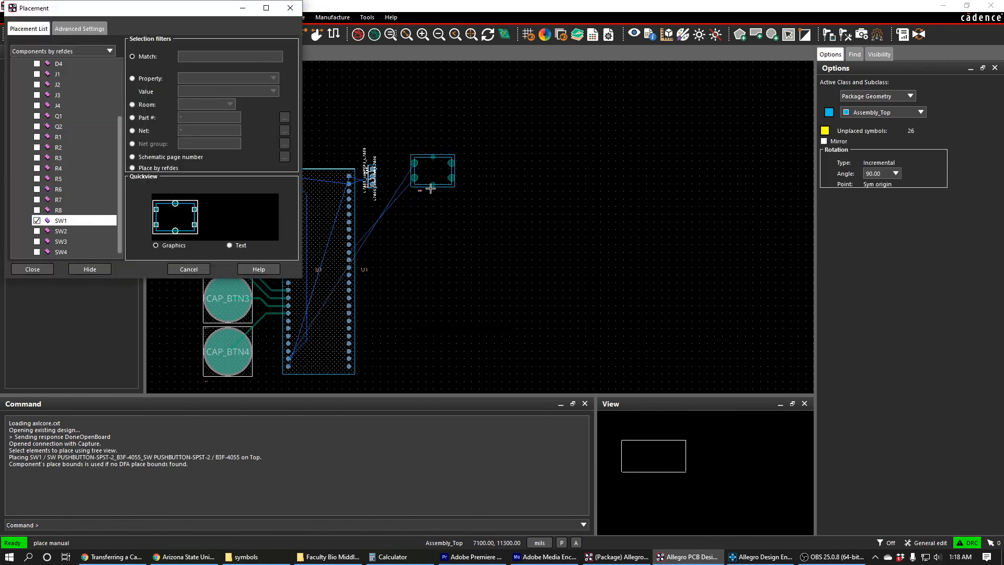